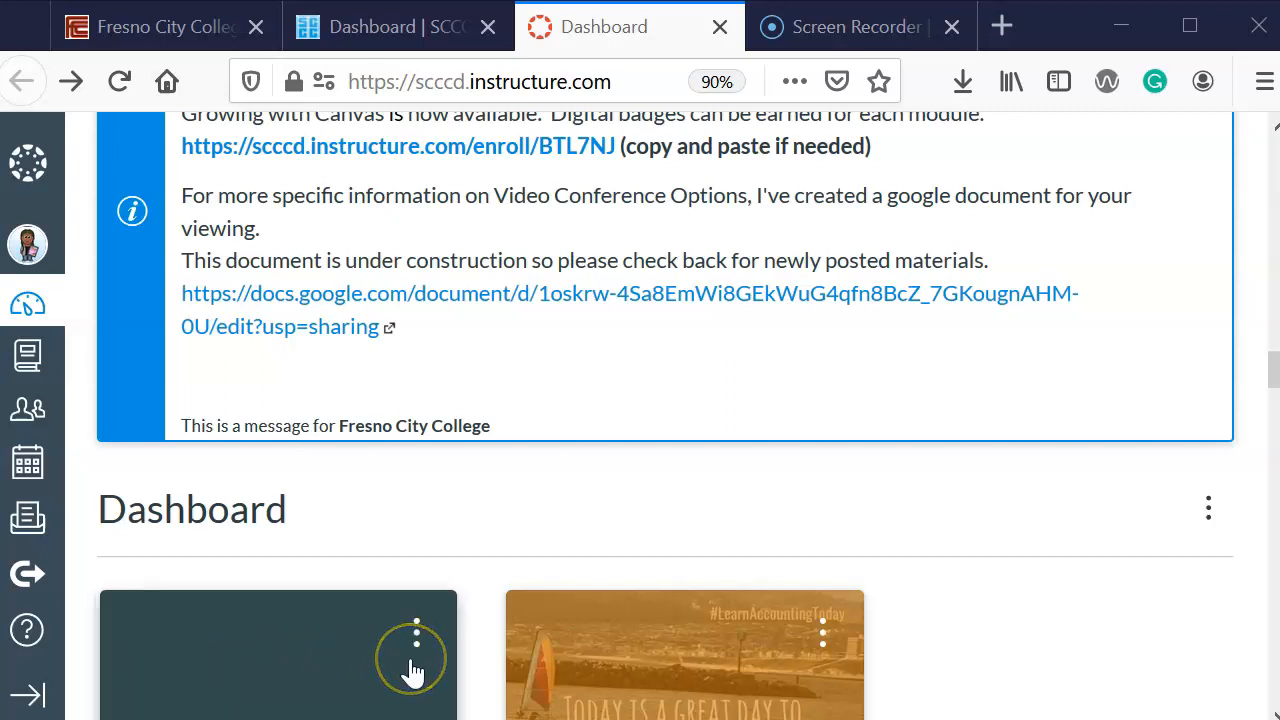
- Open the ACCTG-4A-36256-2020SU Summer 2020 course from the dashboard cards
{"action": "scroll", "scroll_direction": "down", "scroll_amount": 3}
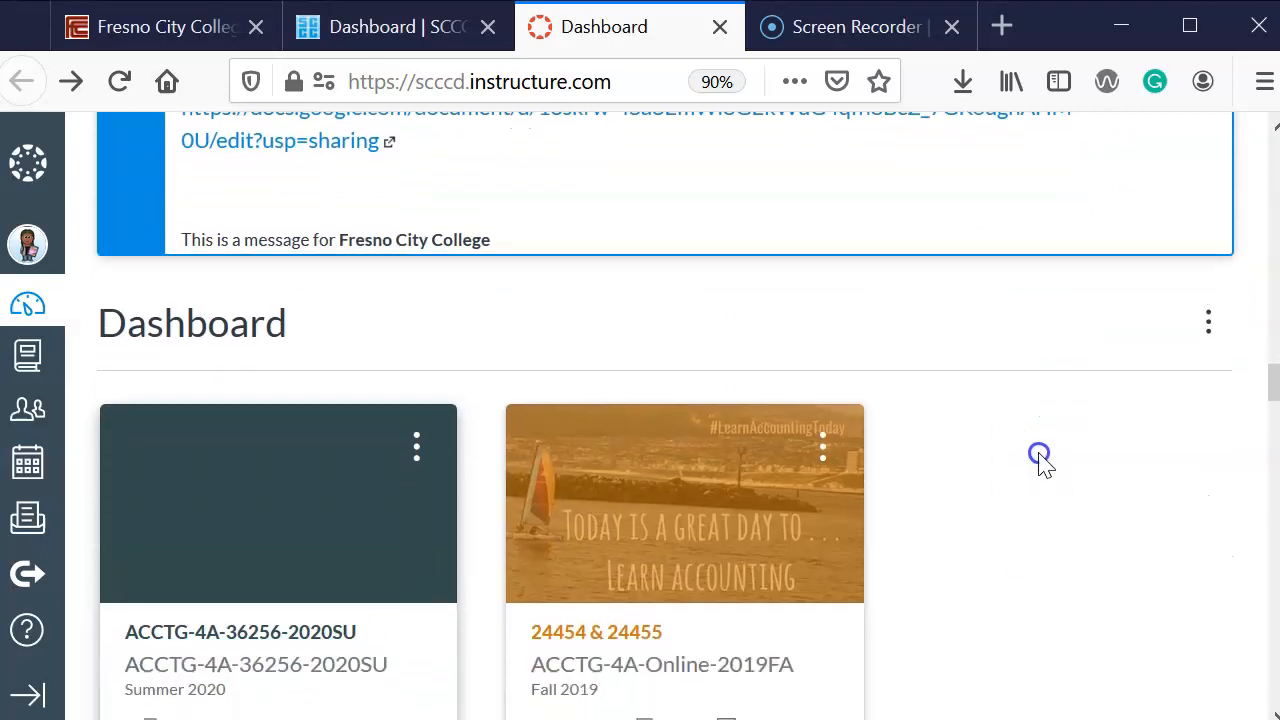
{"action": "scroll", "scroll_direction": "down", "scroll_amount": 3}
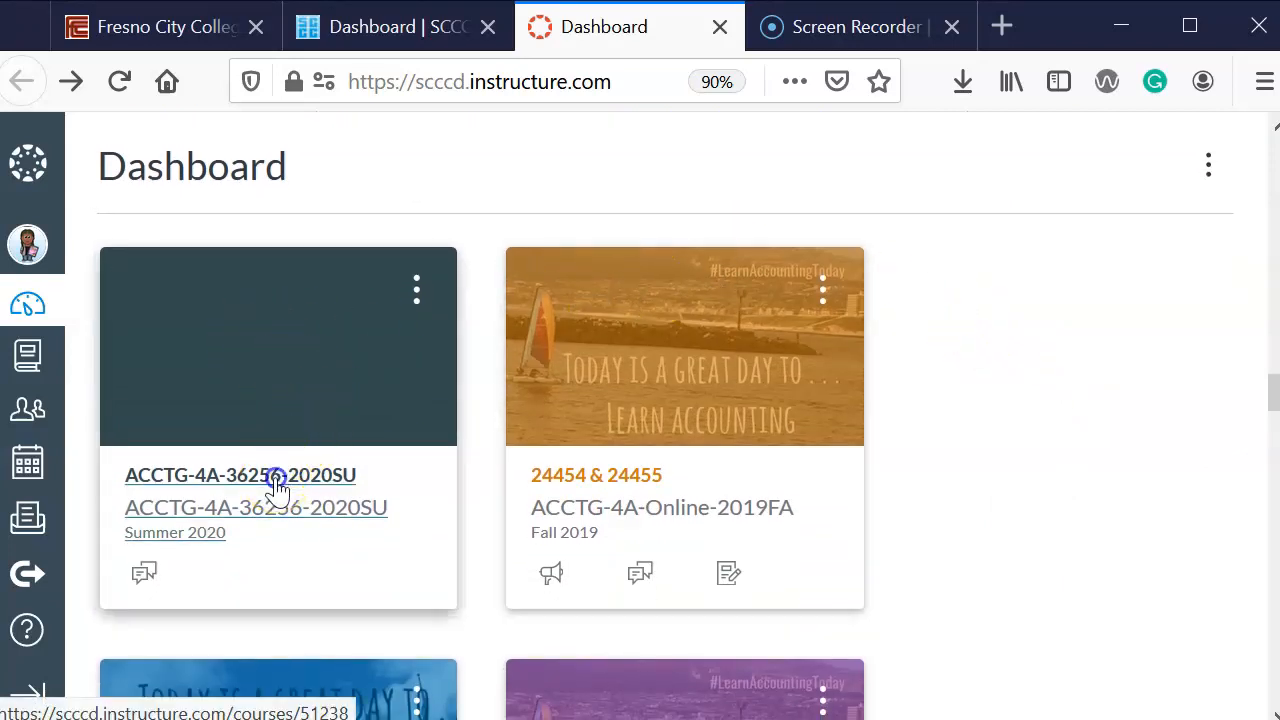
{"action": "left_click", "coordinate": [240, 476]}
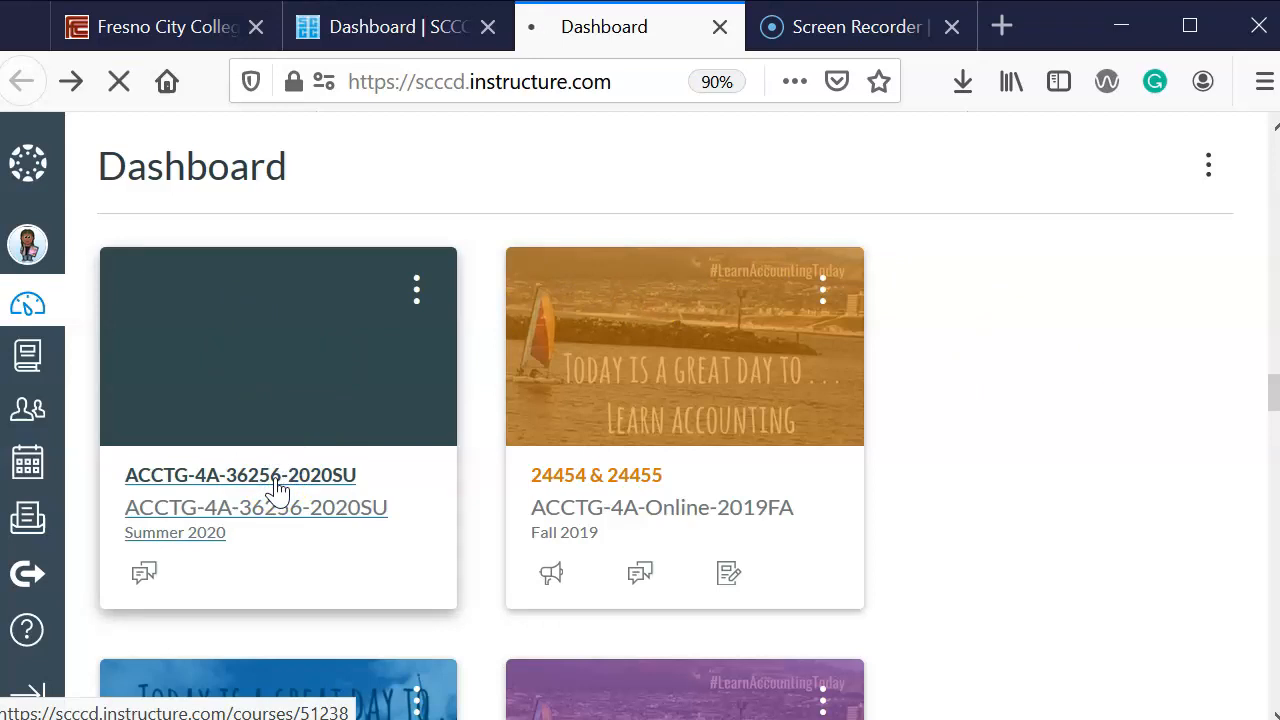
- Reach the empty Modules page of the course home offering 'Add existing content'
{"action": "left_click", "coordinate": [240, 476]}
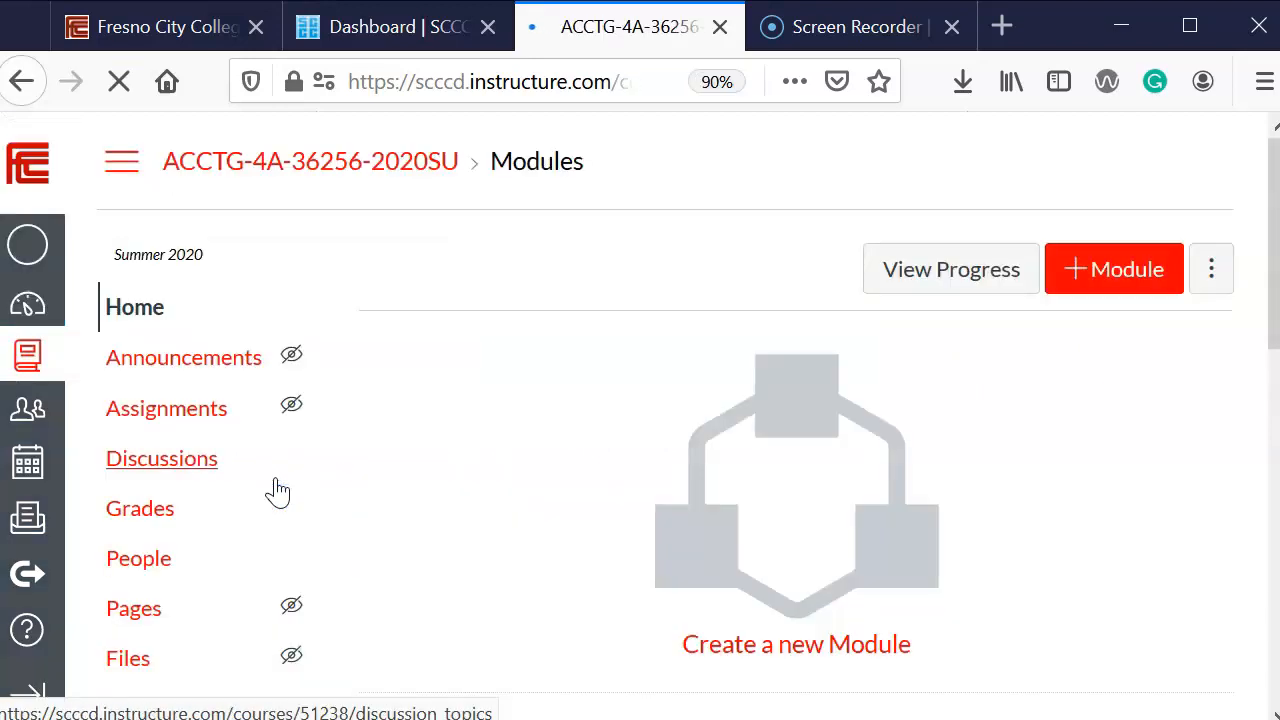
{"action": "scroll", "scroll_direction": "down", "scroll_amount": 3}
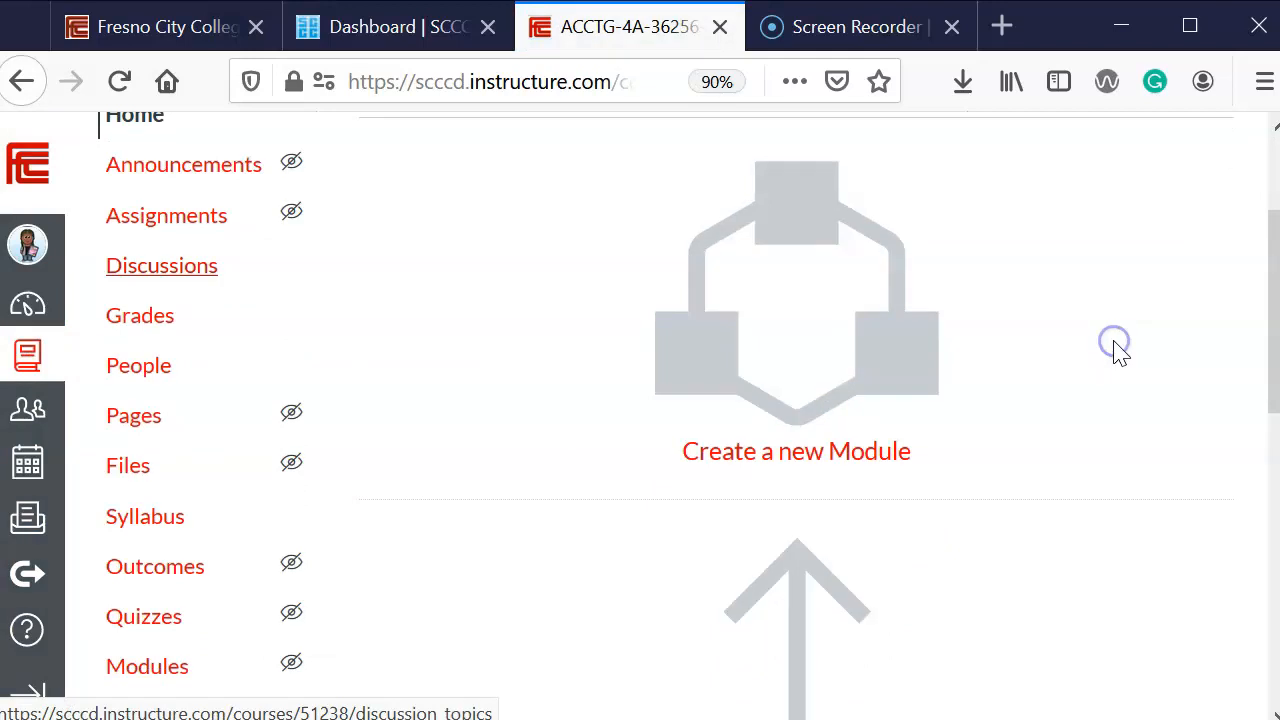
{"action": "scroll", "scroll_direction": "down", "scroll_amount": 3}
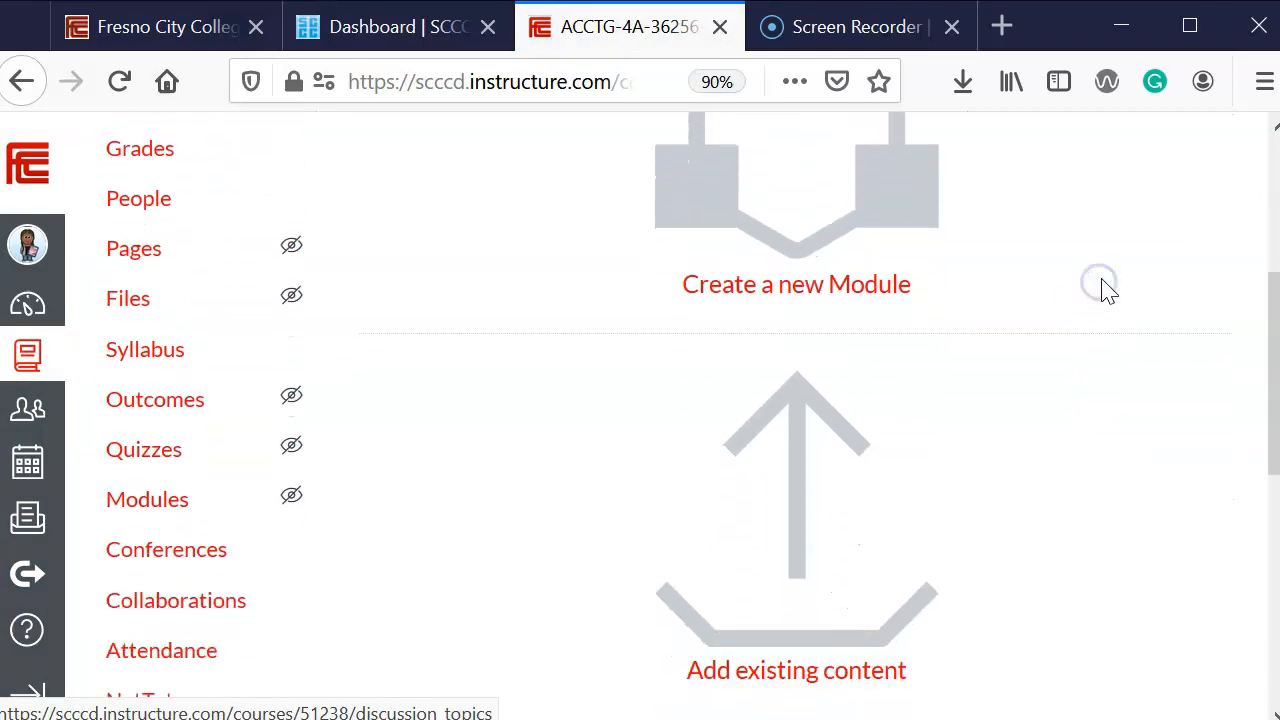
{"action": "scroll", "scroll_direction": "down", "scroll_amount": 3}
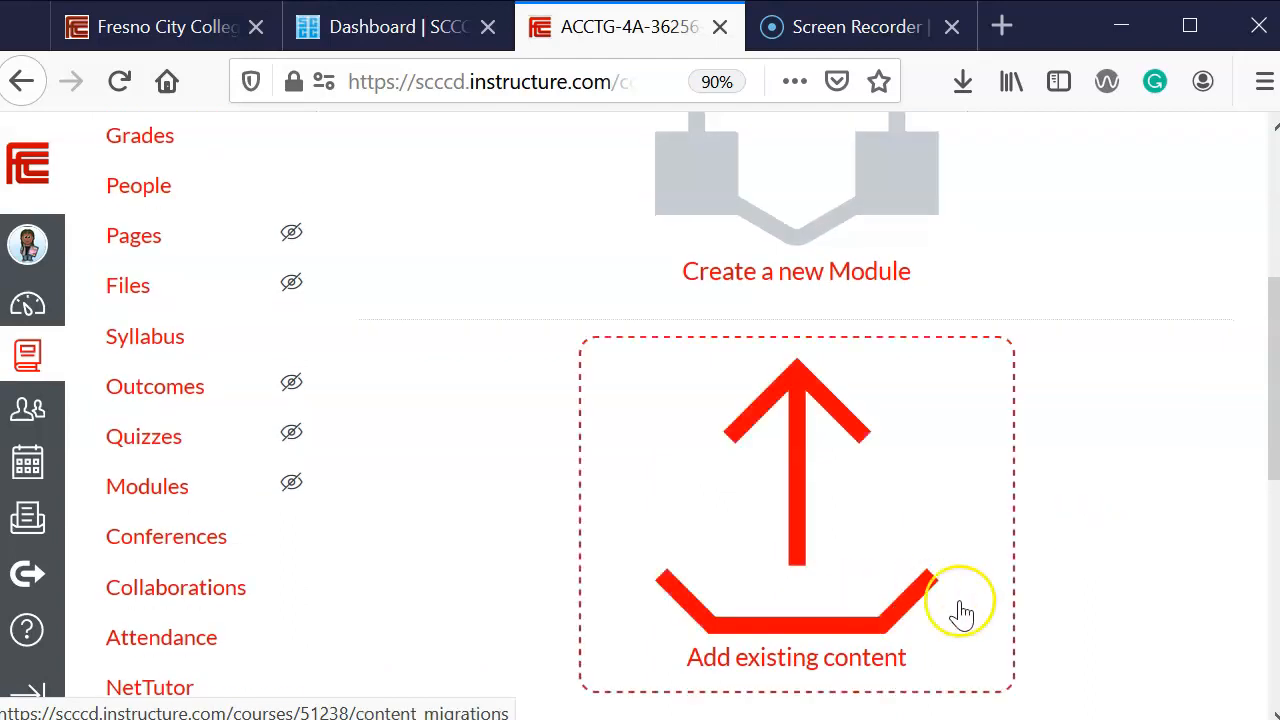
{"action": "mouse_move", "coordinate": [840, 684]}
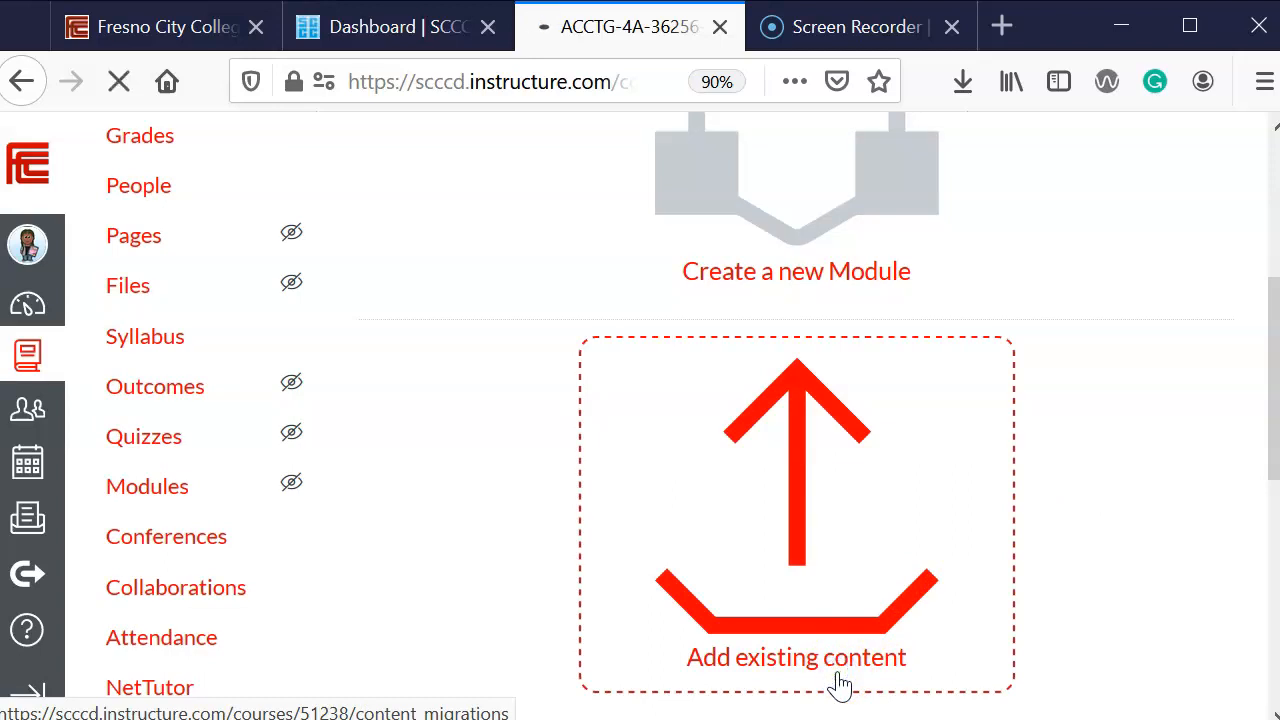
- On Import Content, choose 'Copy a Canvas Course' as the content type
{"action": "left_click", "coordinate": [796, 656]}
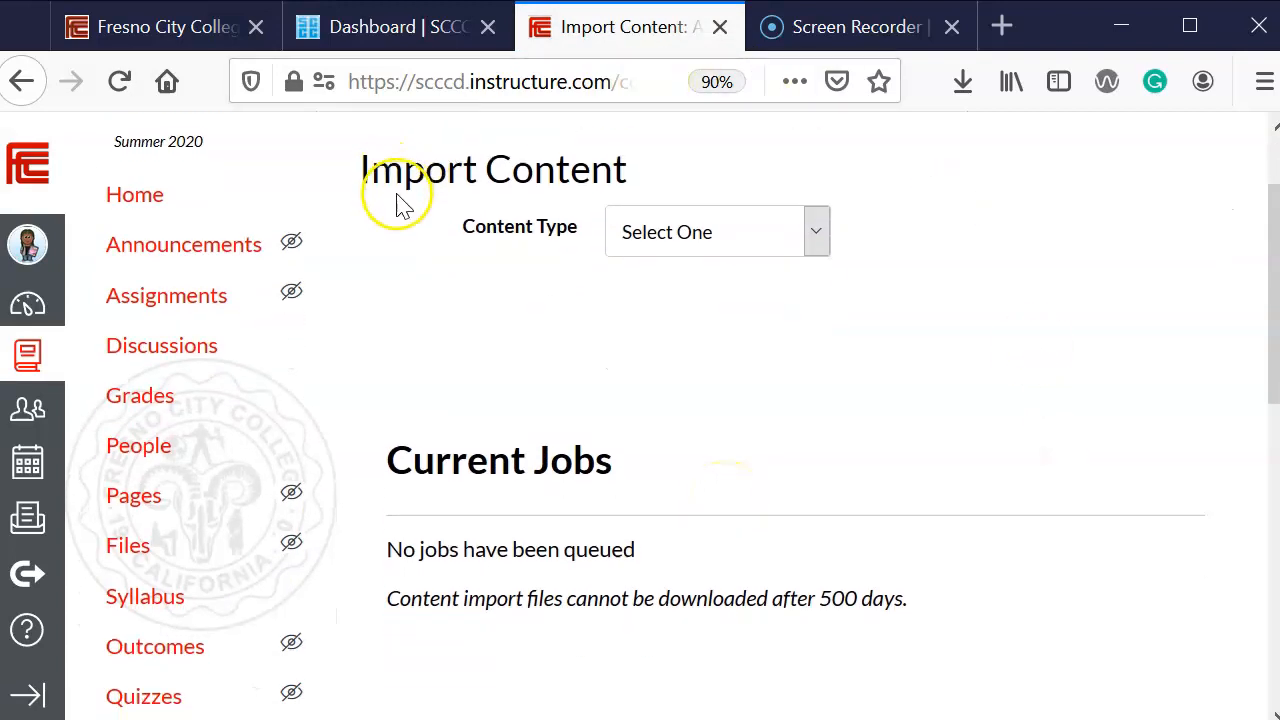
{"action": "mouse_move", "coordinate": [640, 232]}
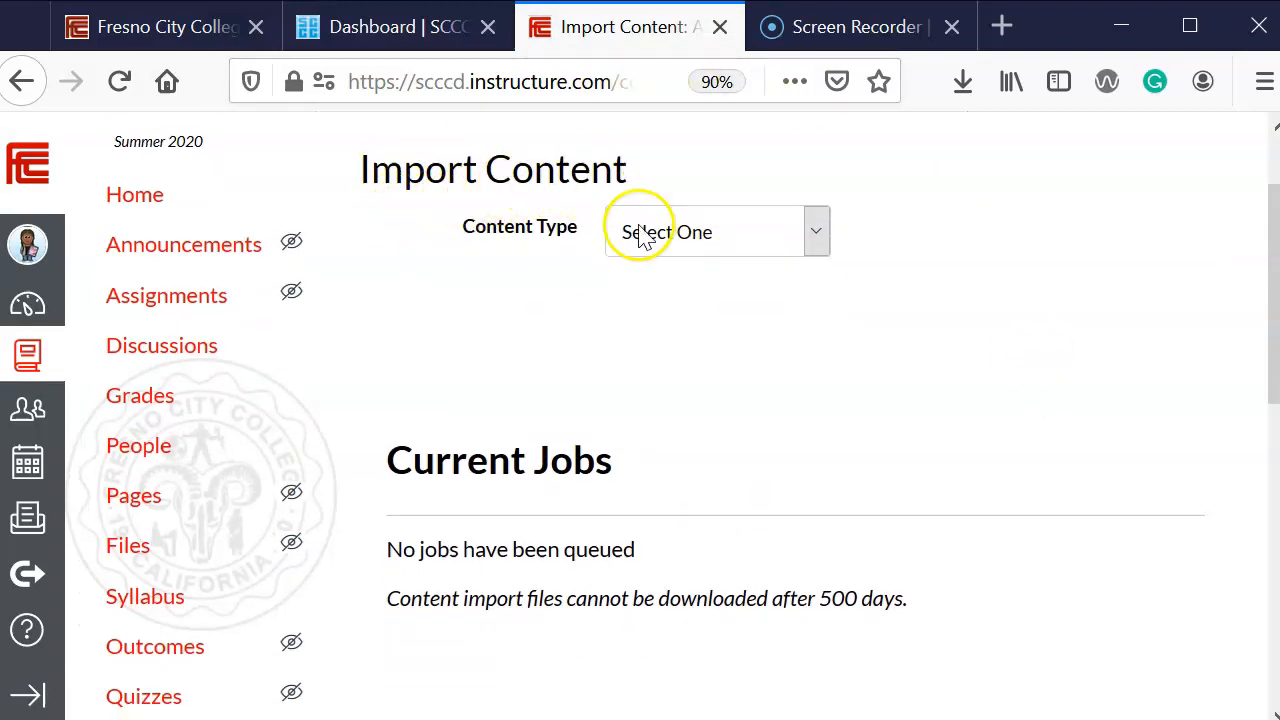
{"action": "mouse_move", "coordinate": [816, 232]}
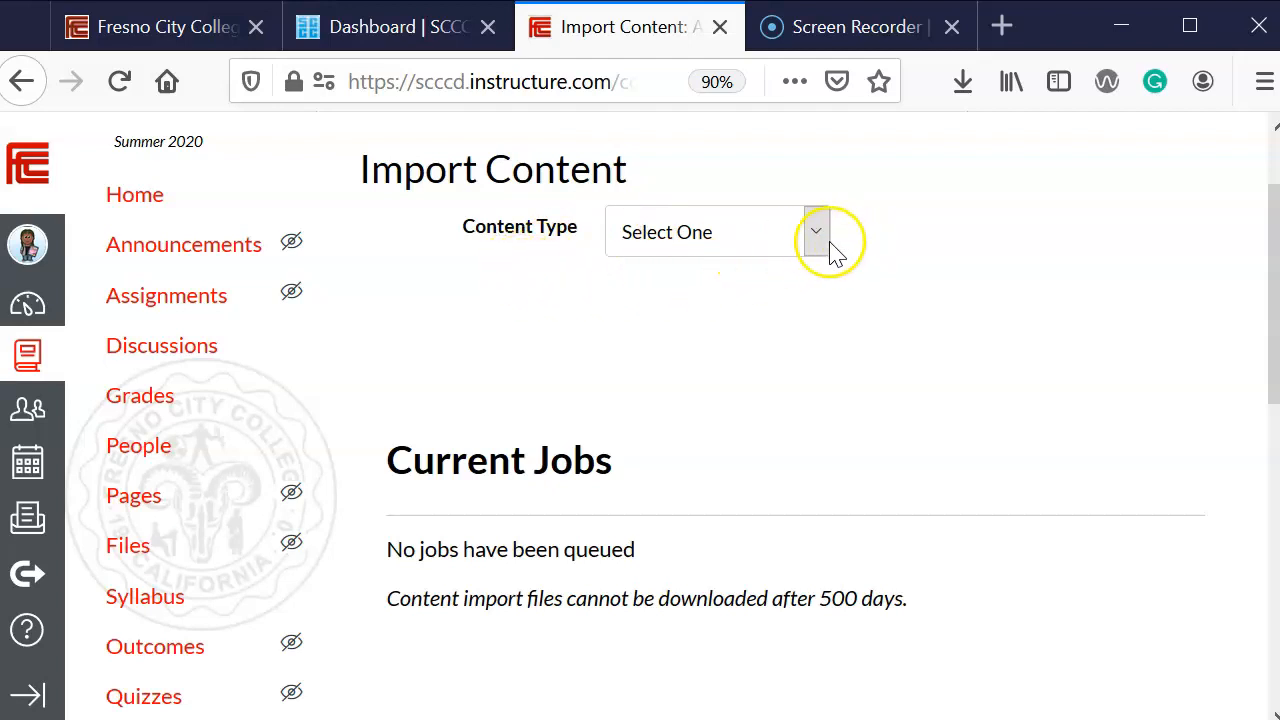
{"action": "left_click", "coordinate": [814, 232]}
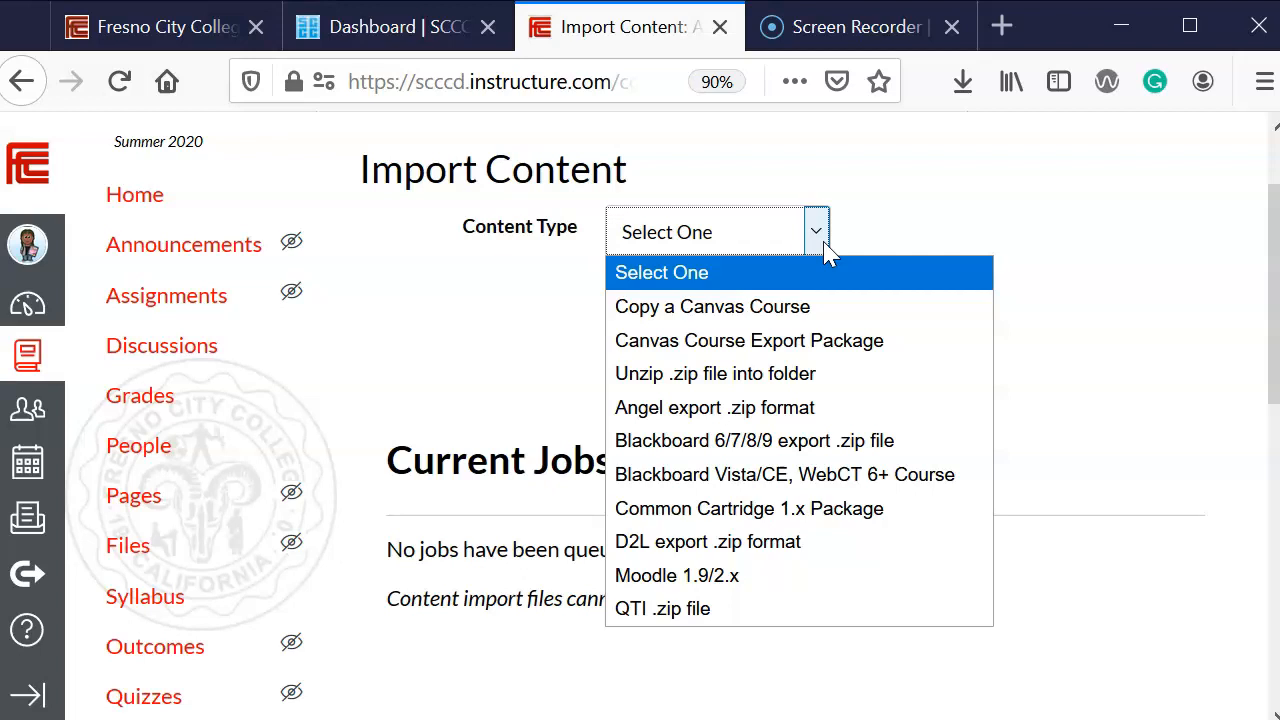
{"action": "mouse_move", "coordinate": [796, 308]}
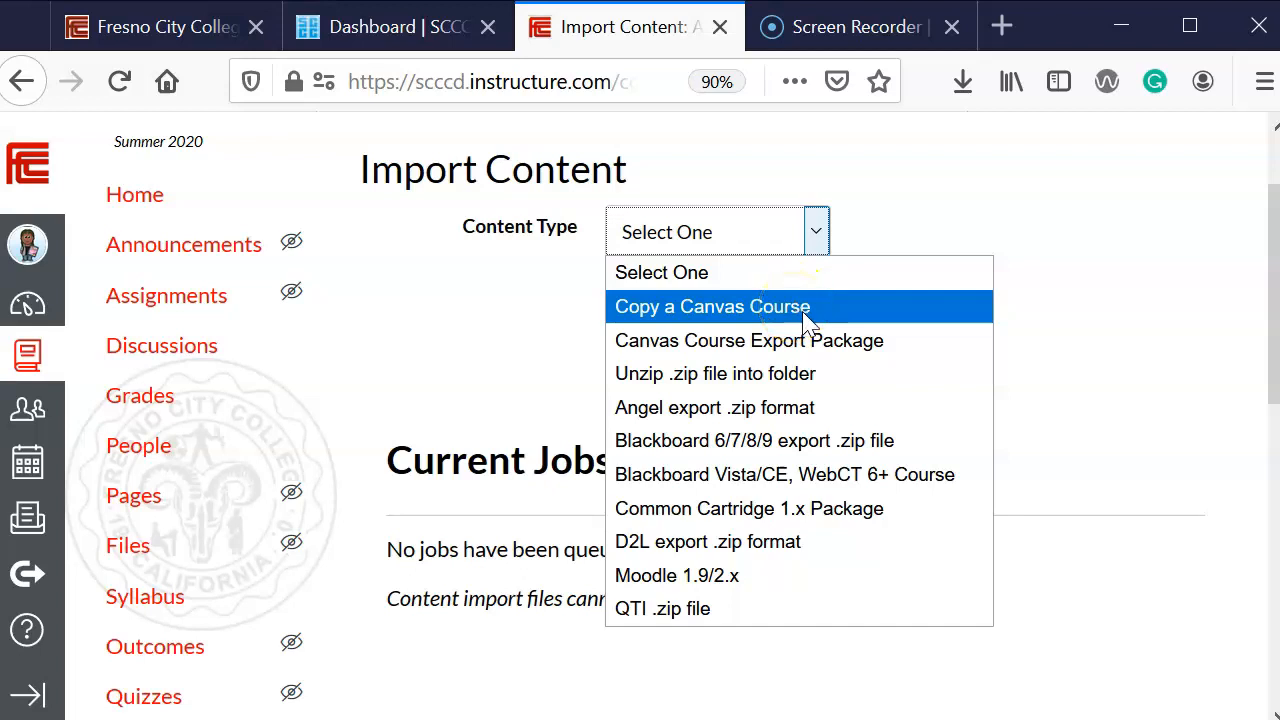
{"action": "left_click", "coordinate": [712, 306]}
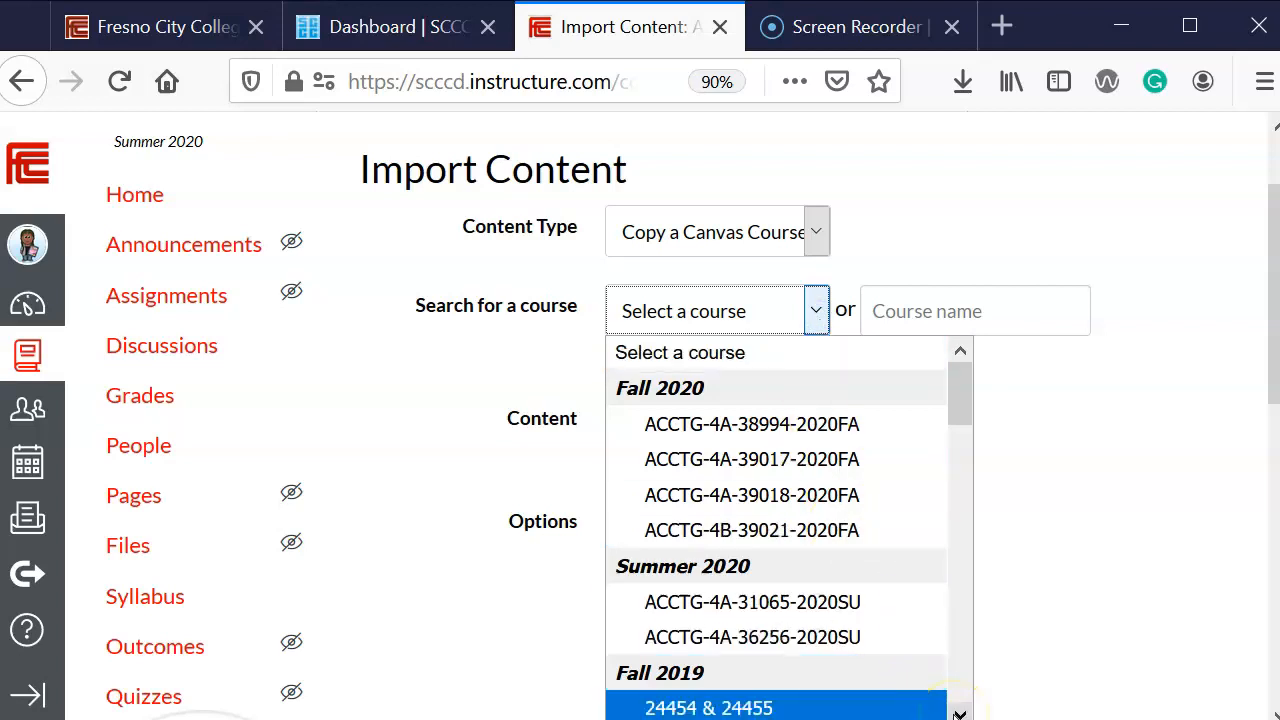
- Select Fall 2019 course 24454 & 24455 as the source with All content to import
{"action": "scroll", "scroll_direction": "down", "scroll_amount": 3}
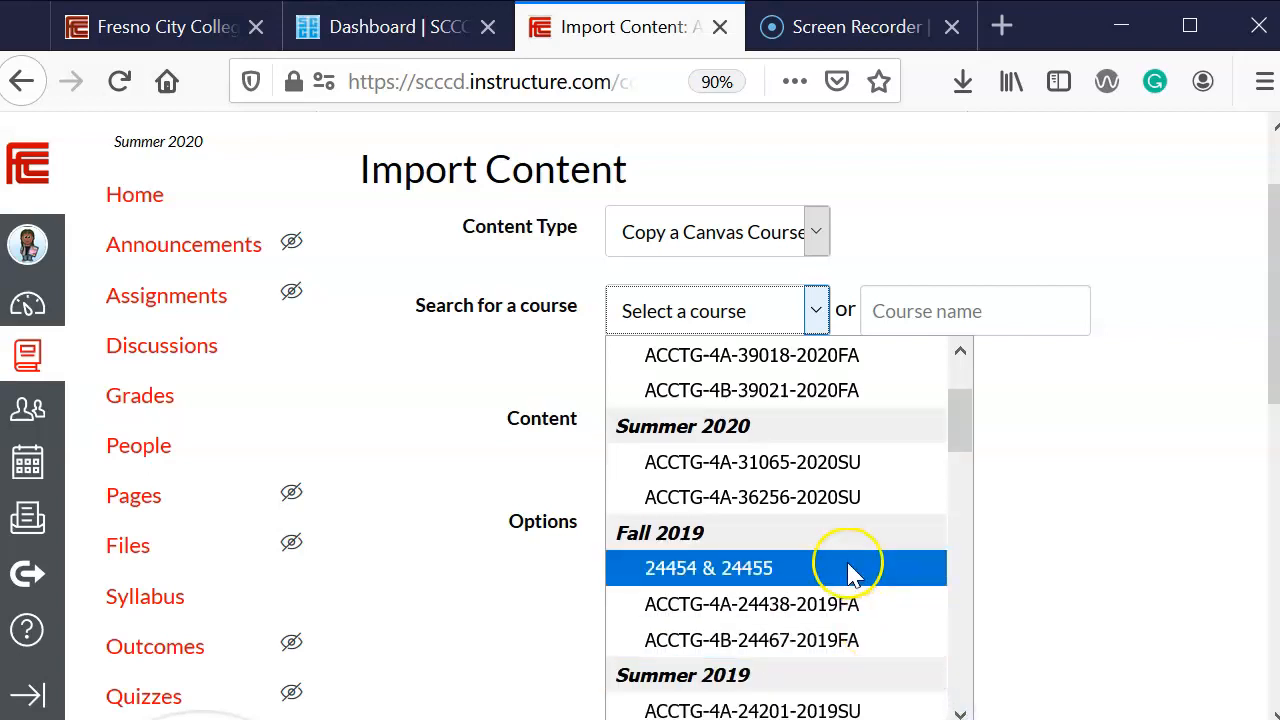
{"action": "left_click", "coordinate": [708, 568]}
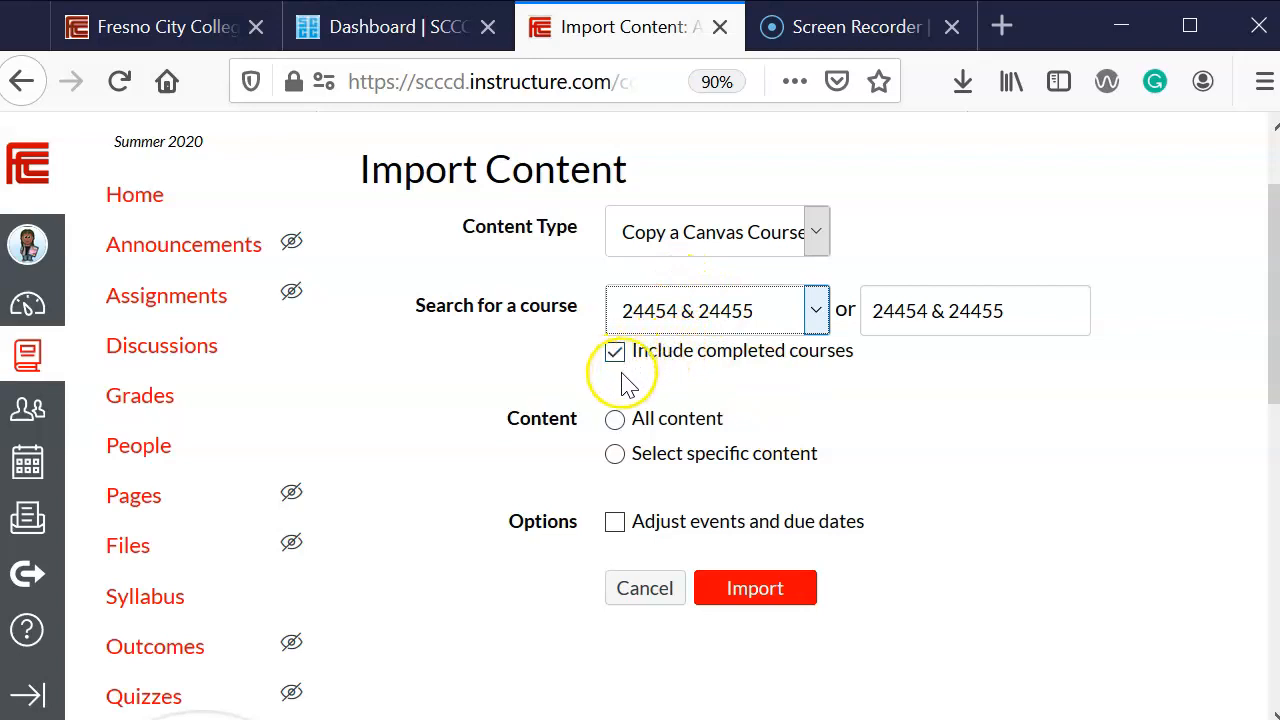
{"action": "left_click", "coordinate": [614, 352]}
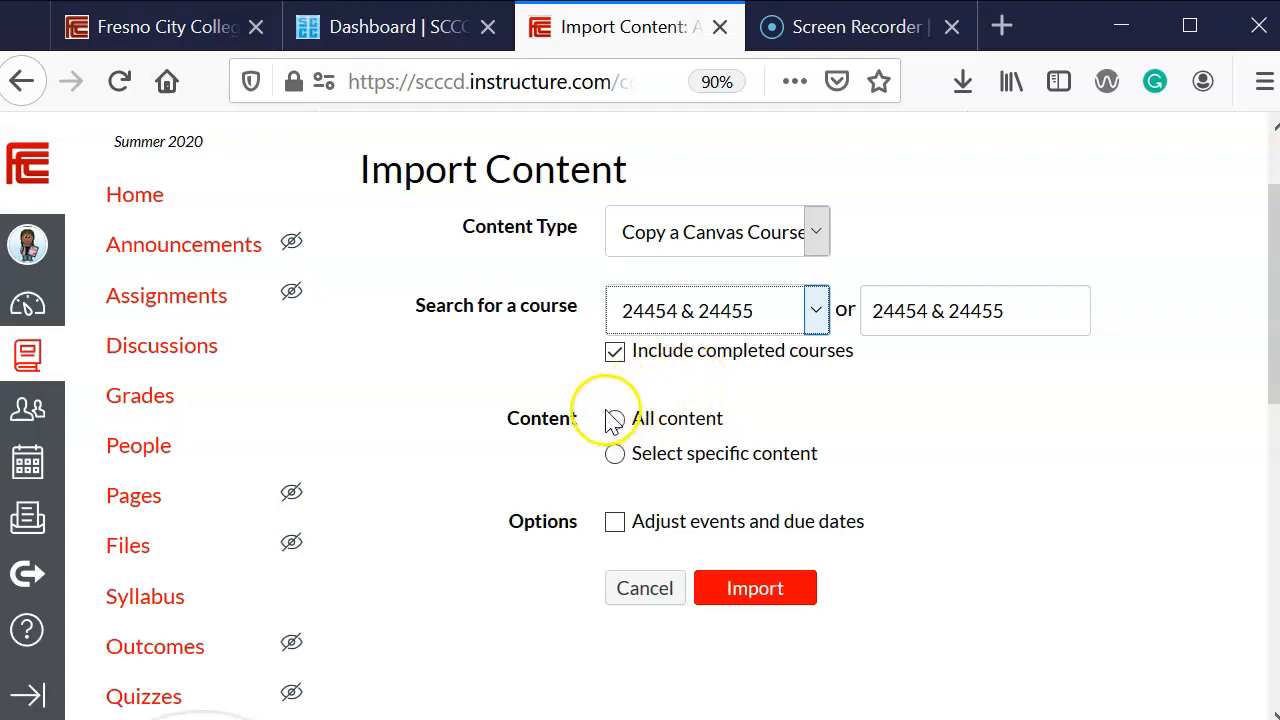
{"action": "left_click", "coordinate": [614, 418]}
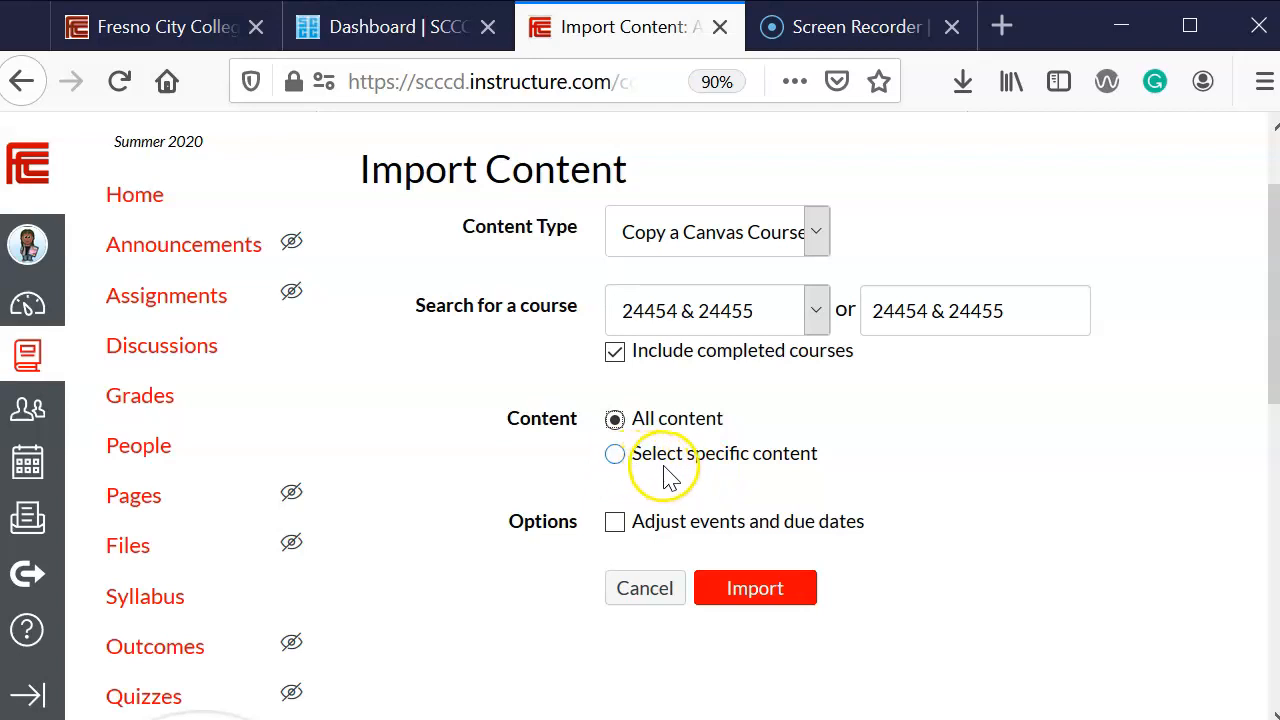
{"action": "mouse_move", "coordinate": [304, 696]}
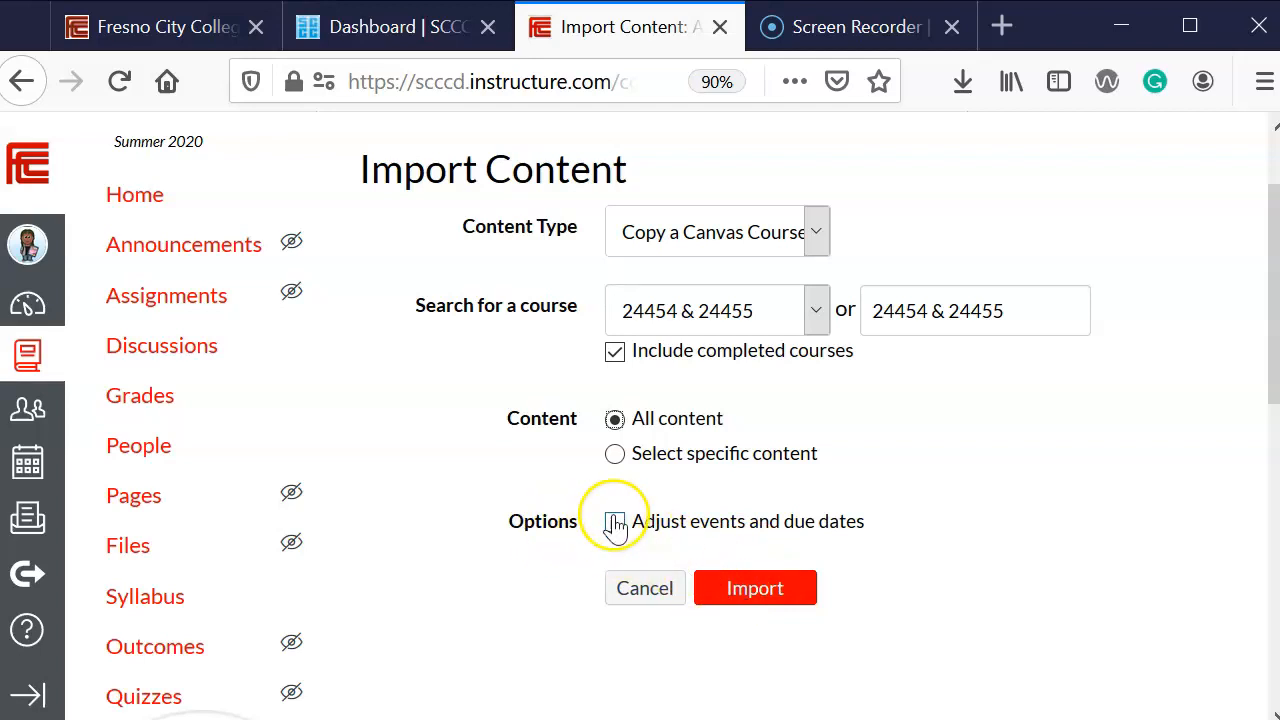
- Enable adjusting due dates and change the beginning date Aug 11, 2019 to May 24, 2020
{"action": "left_click", "coordinate": [614, 520]}
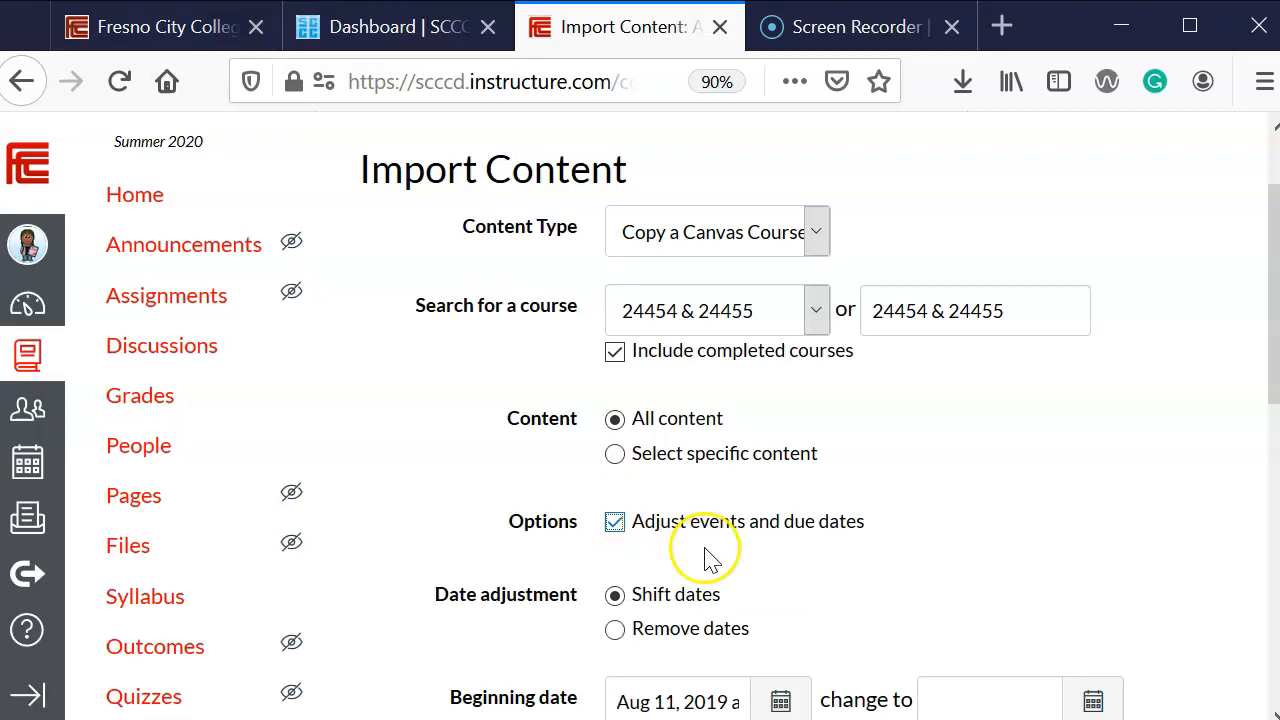
{"action": "scroll", "scroll_direction": "down", "scroll_amount": 3}
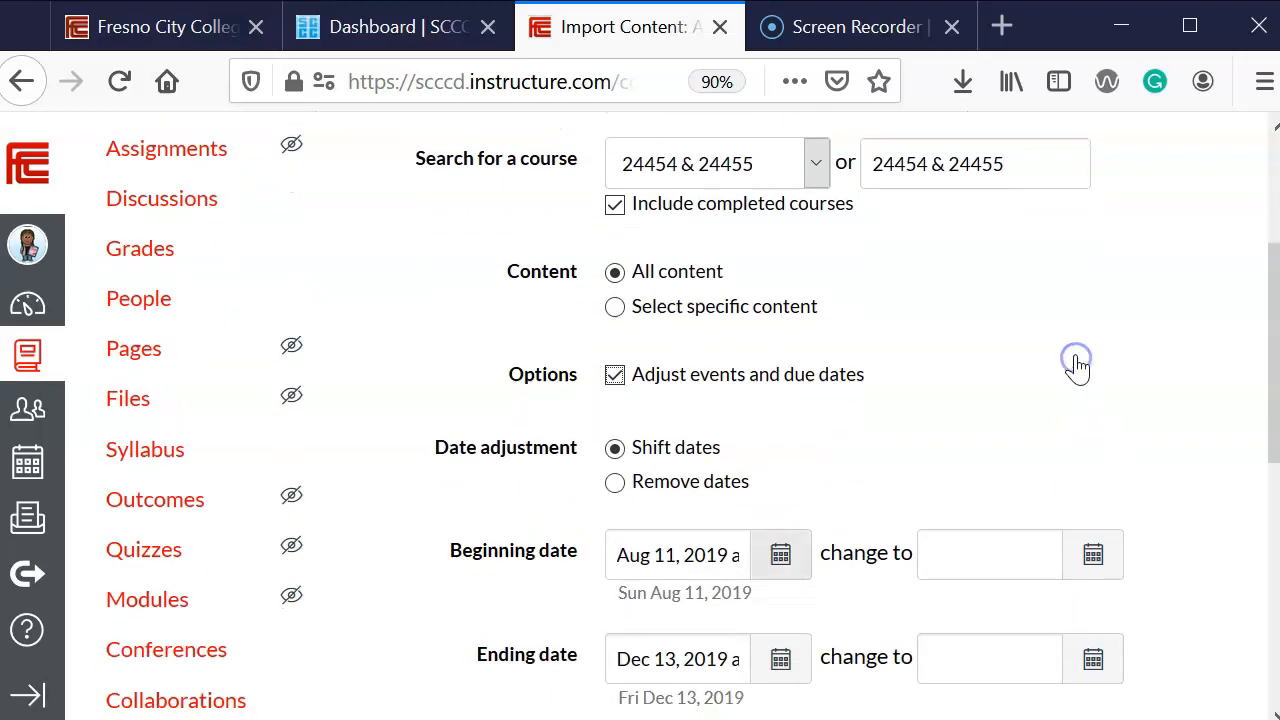
{"action": "scroll", "scroll_direction": "down", "scroll_amount": 3}
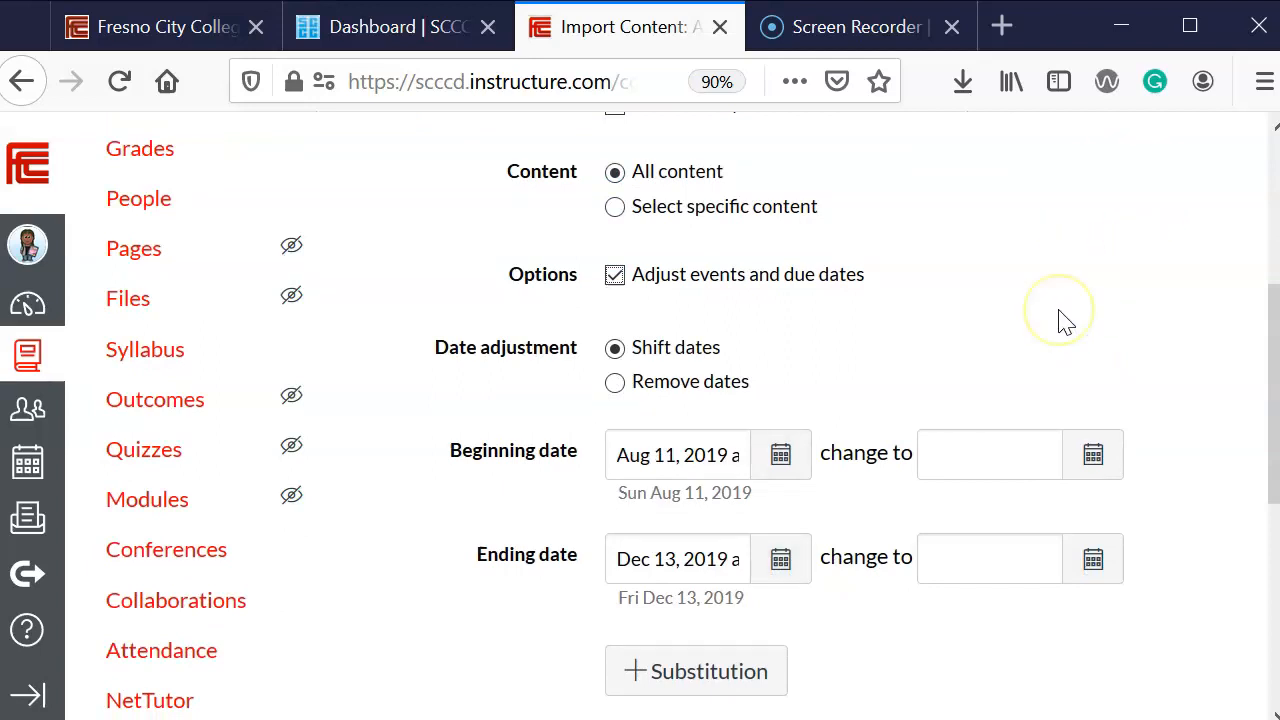
{"action": "mouse_move", "coordinate": [866, 470]}
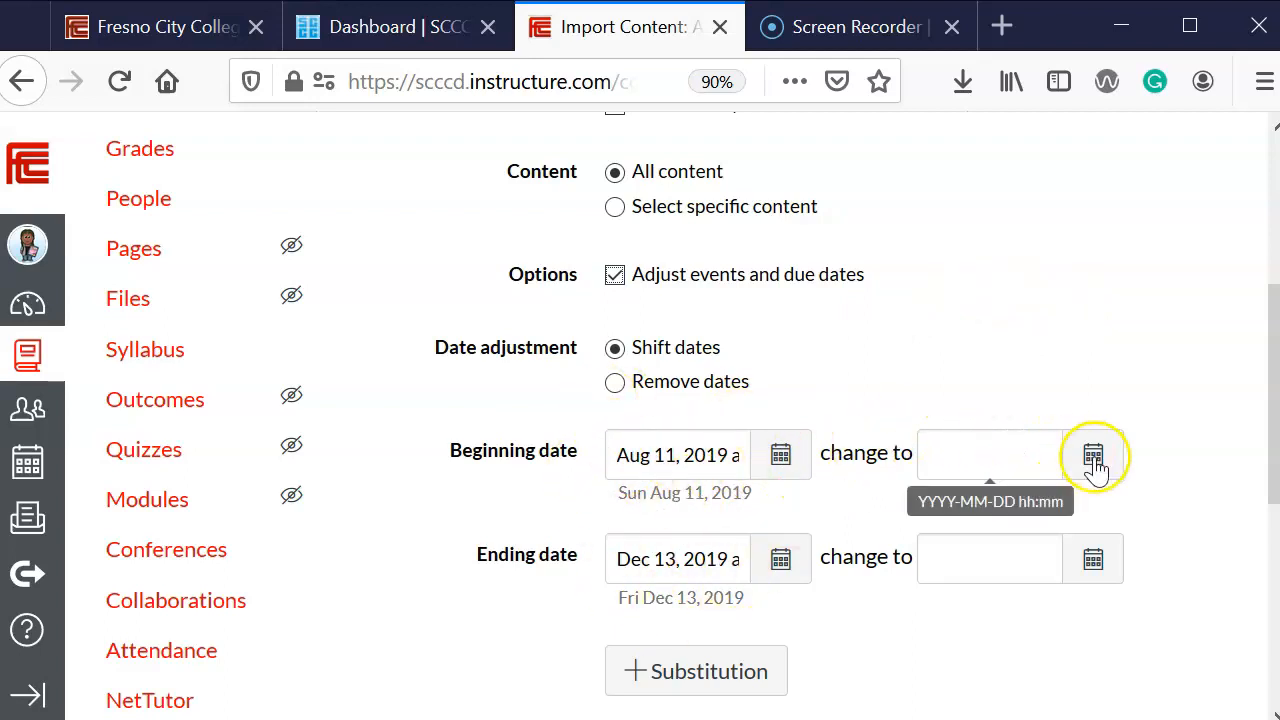
{"action": "left_click", "coordinate": [1092, 456]}
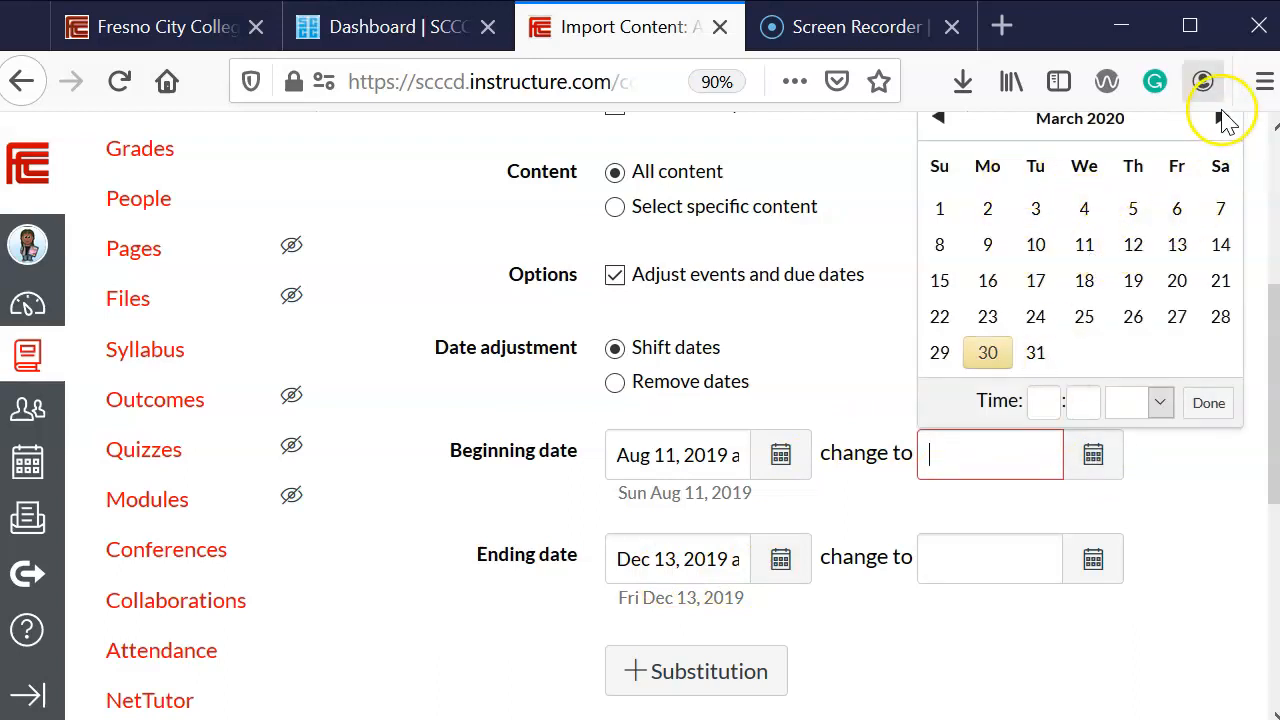
{"action": "left_click", "coordinate": [1222, 118]}
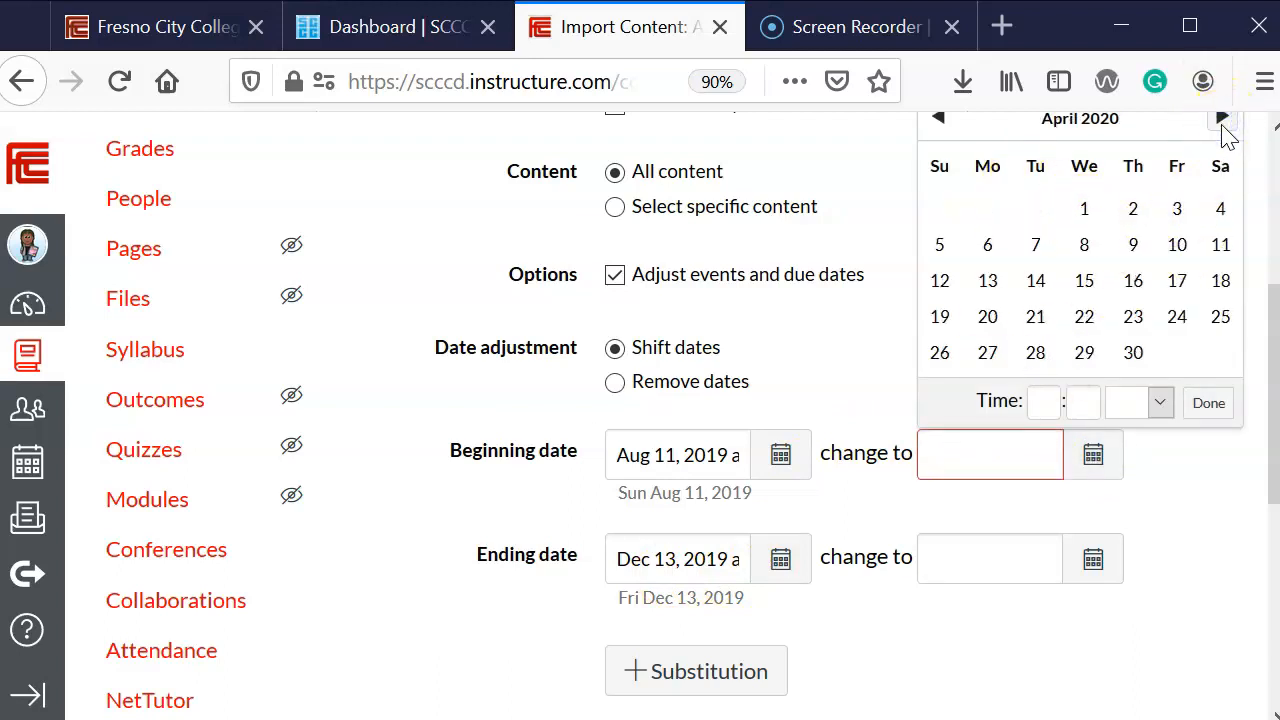
{"action": "left_click", "coordinate": [1220, 116]}
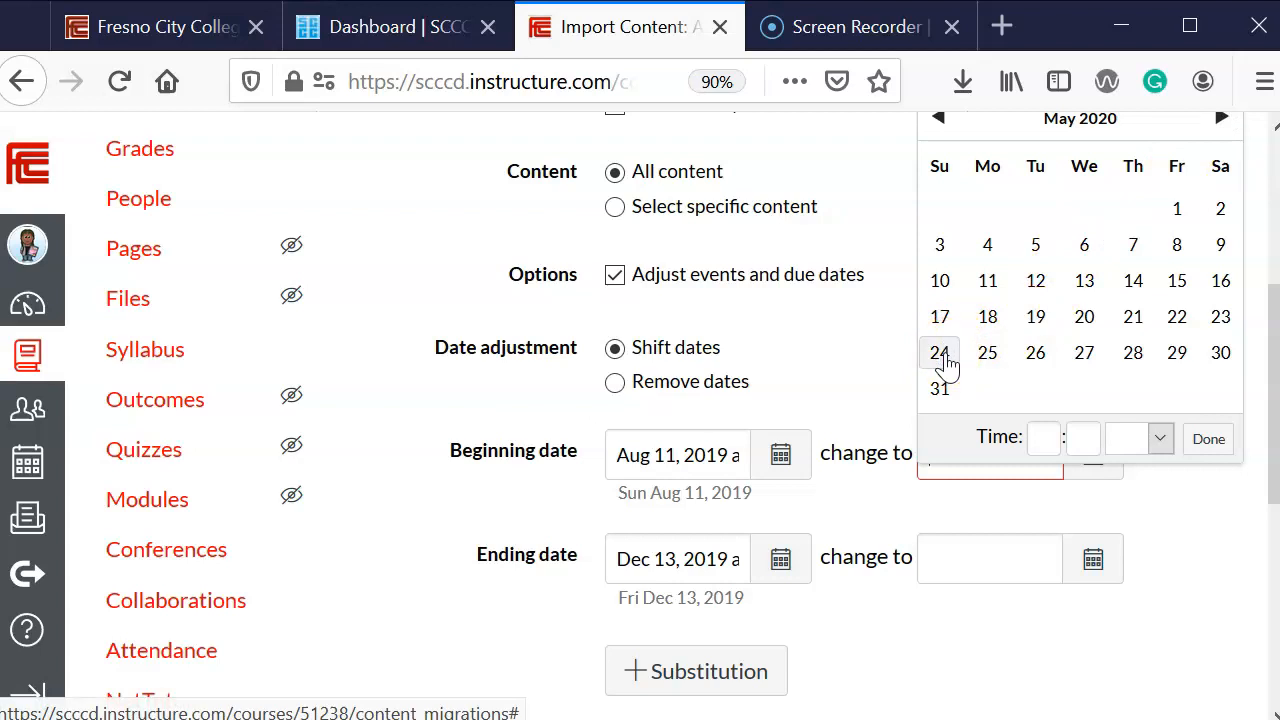
{"action": "left_click", "coordinate": [940, 352]}
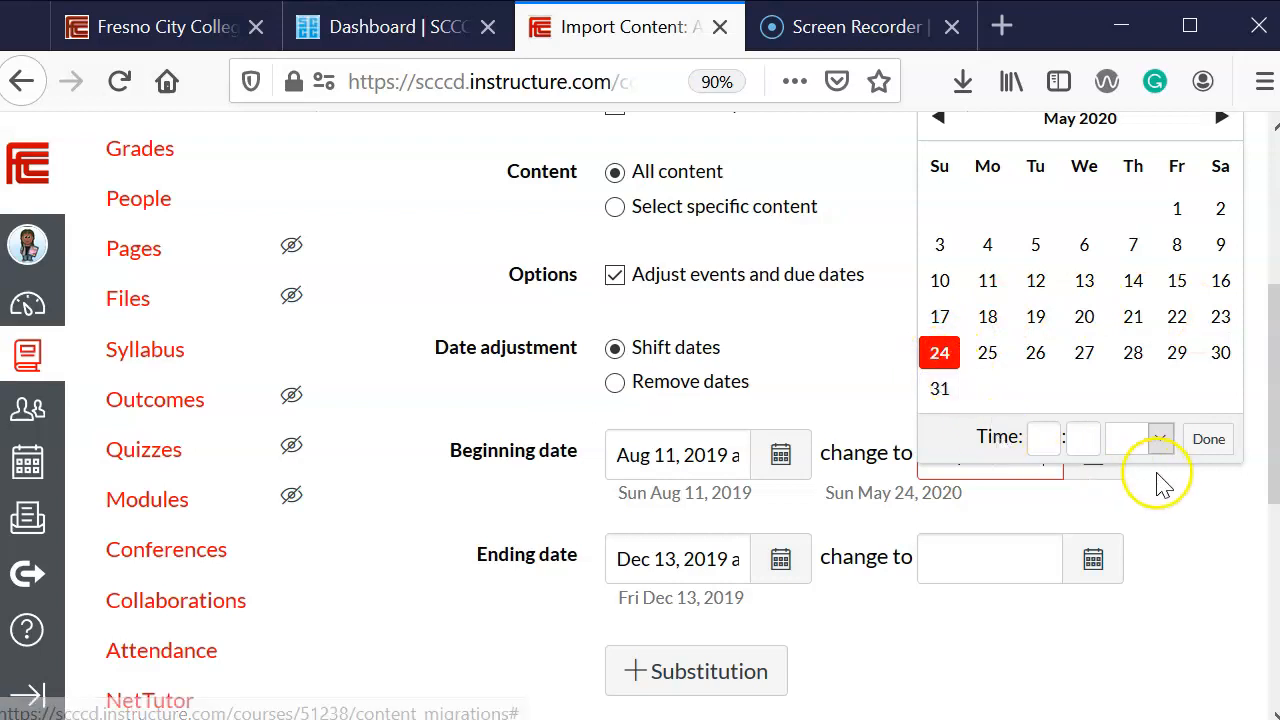
{"action": "left_click", "coordinate": [1208, 438]}
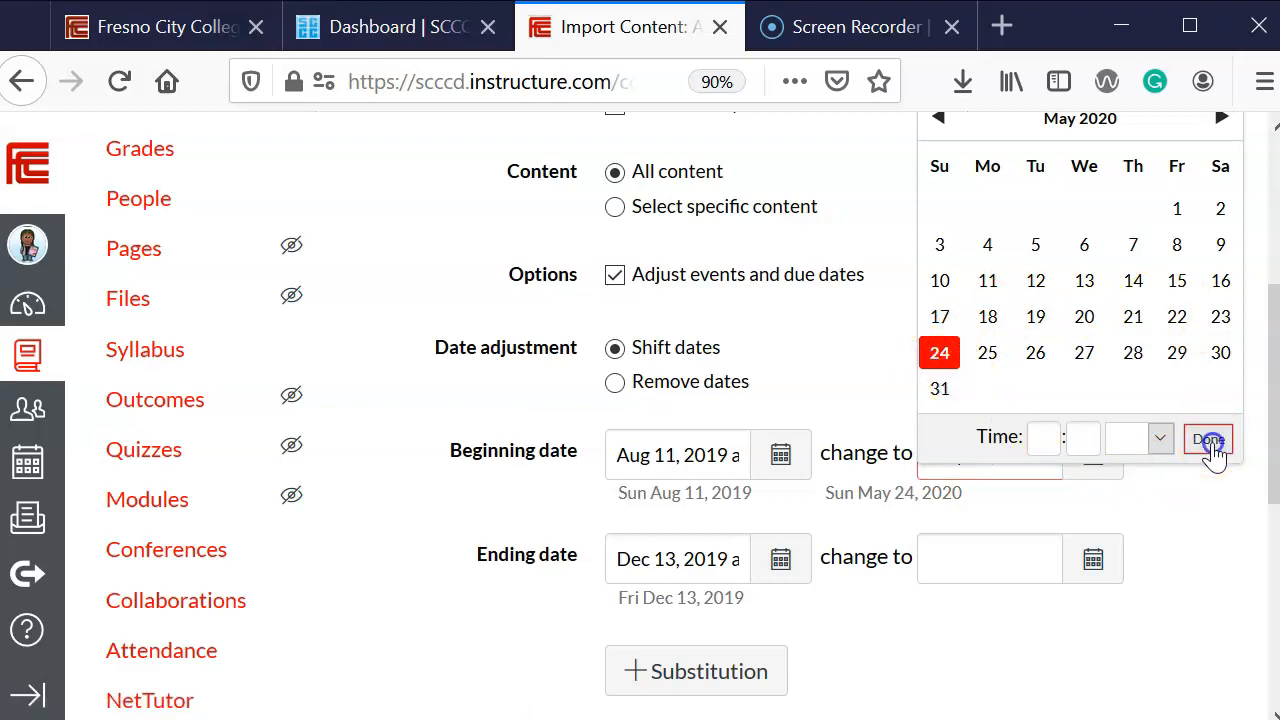
{"action": "left_click", "coordinate": [1208, 440]}
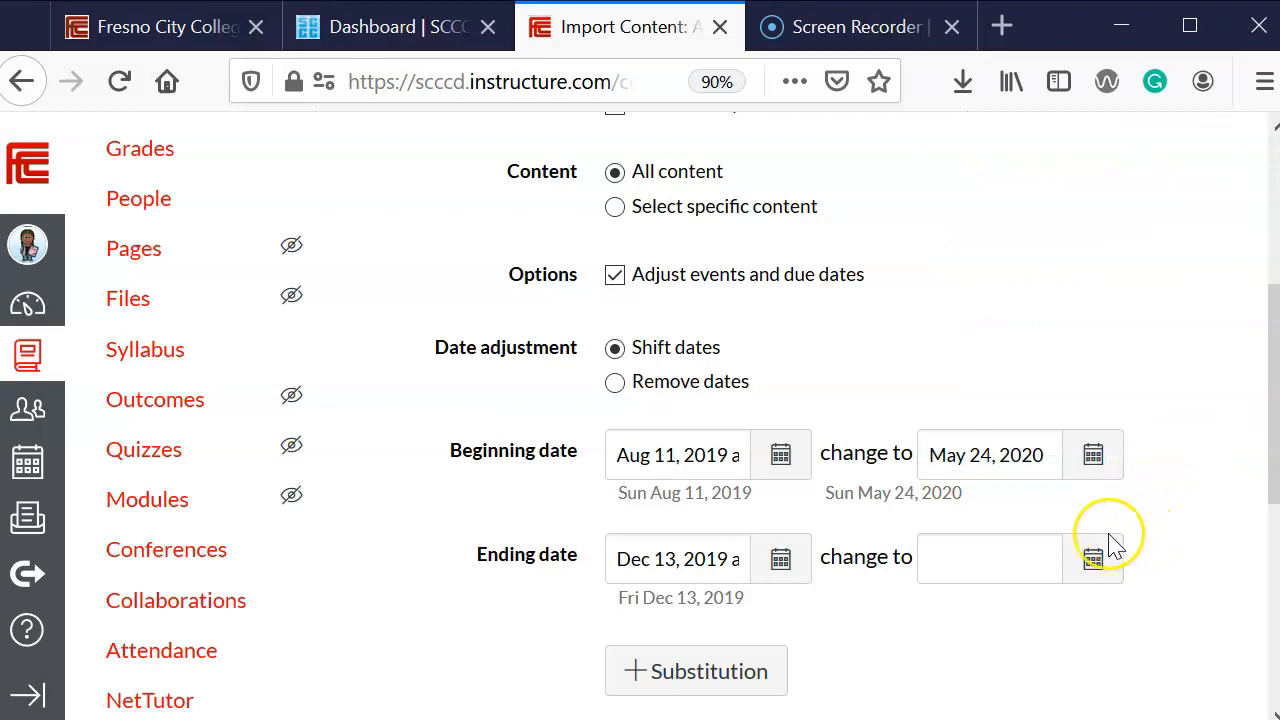
- Change the ending date Dec 13, 2019 to Jul 31, 2020 via the calendar
{"action": "left_click", "coordinate": [1092, 558]}
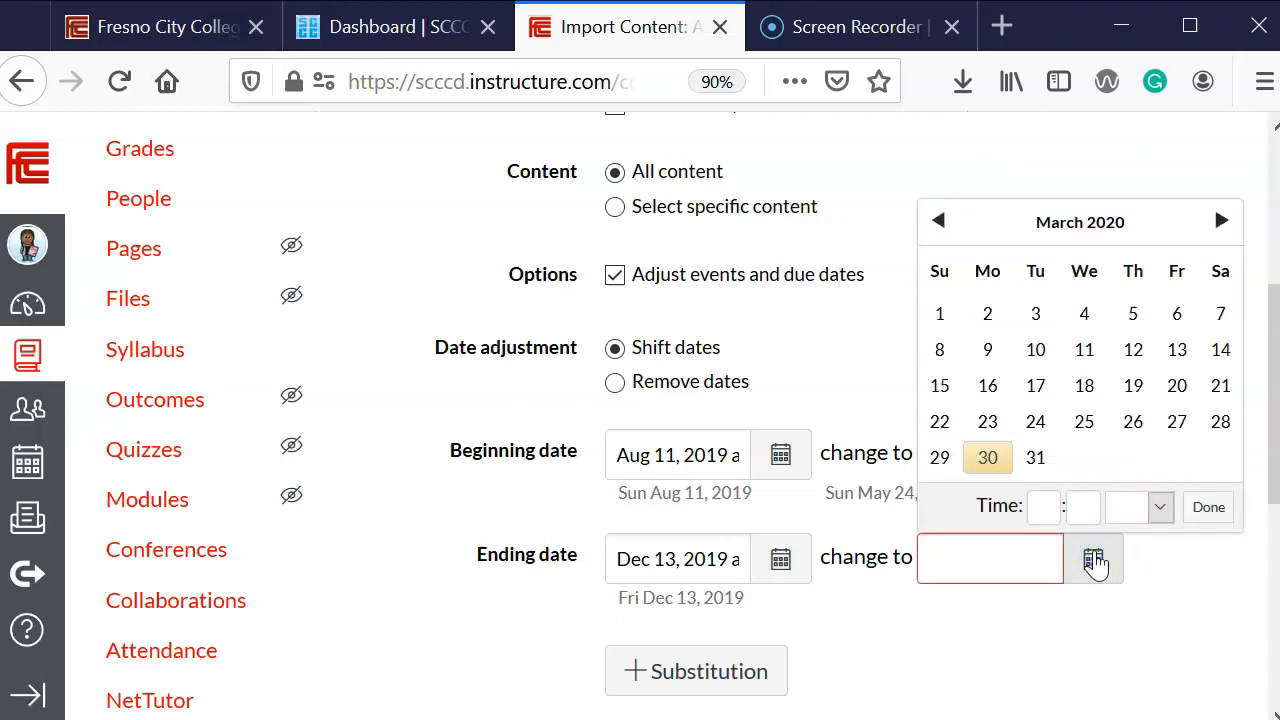
{"action": "left_click", "coordinate": [1220, 220]}
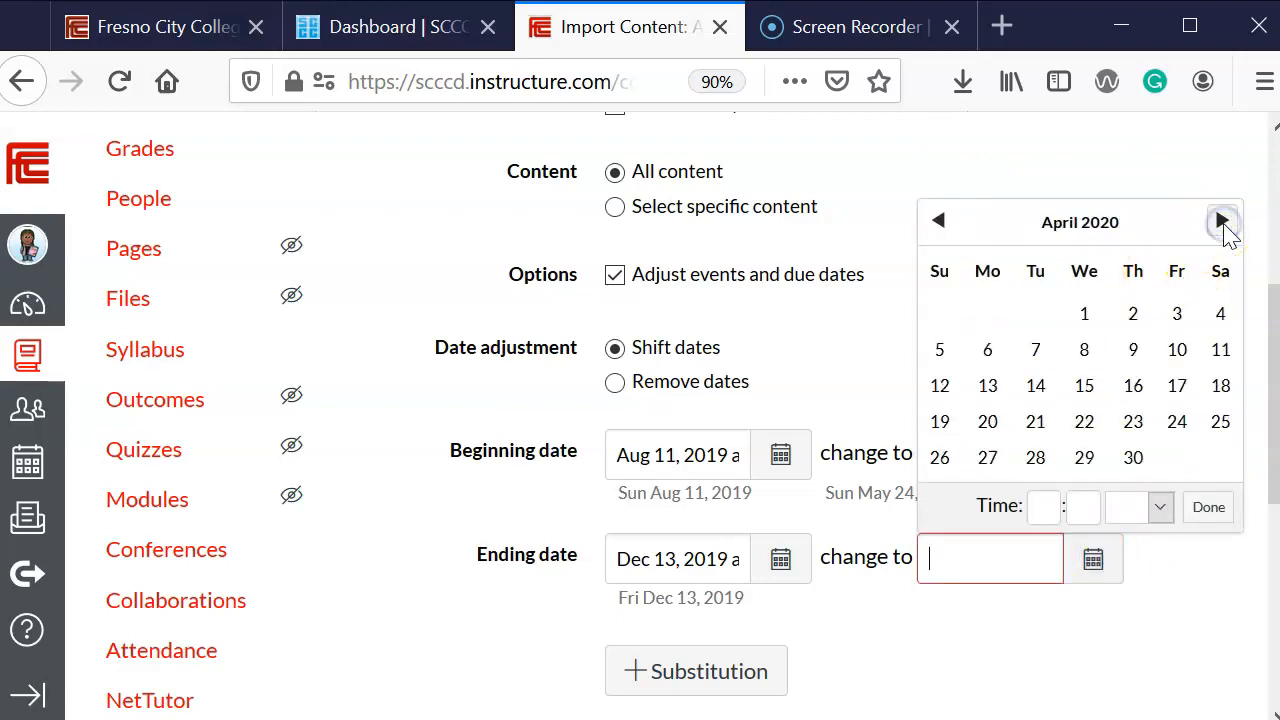
{"action": "left_click", "coordinate": [1220, 220]}
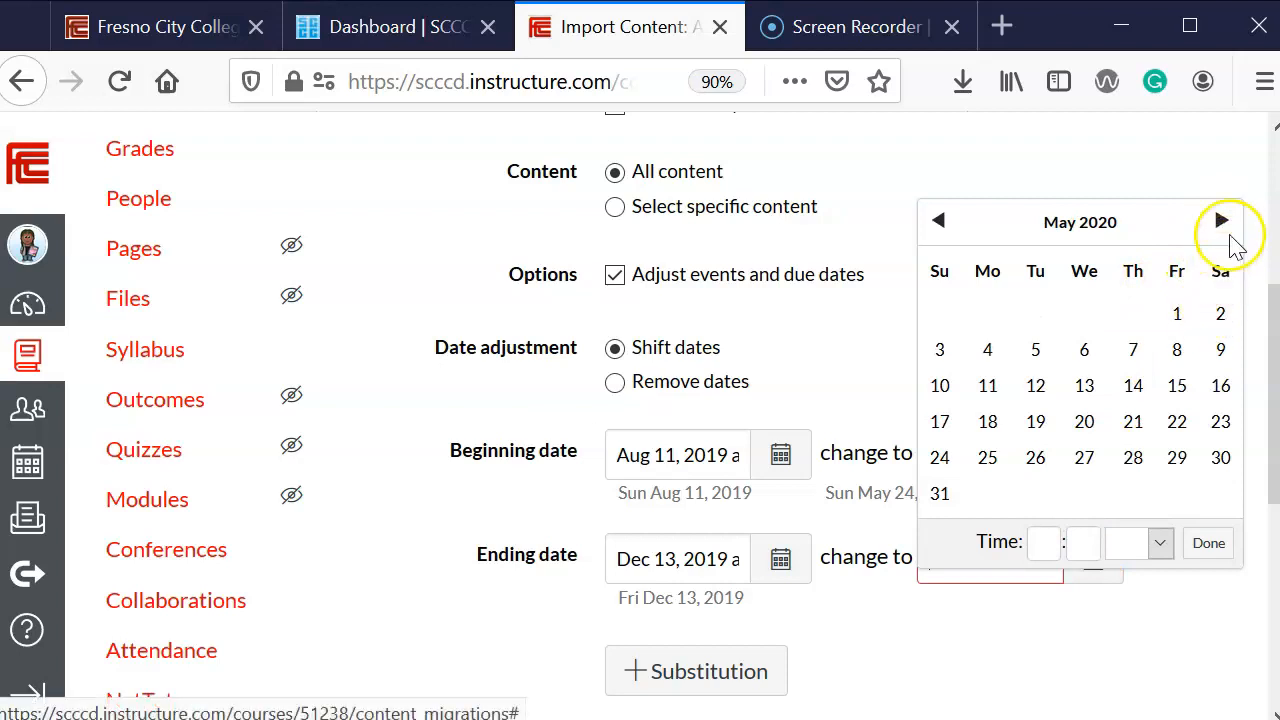
{"action": "left_click", "coordinate": [1220, 220]}
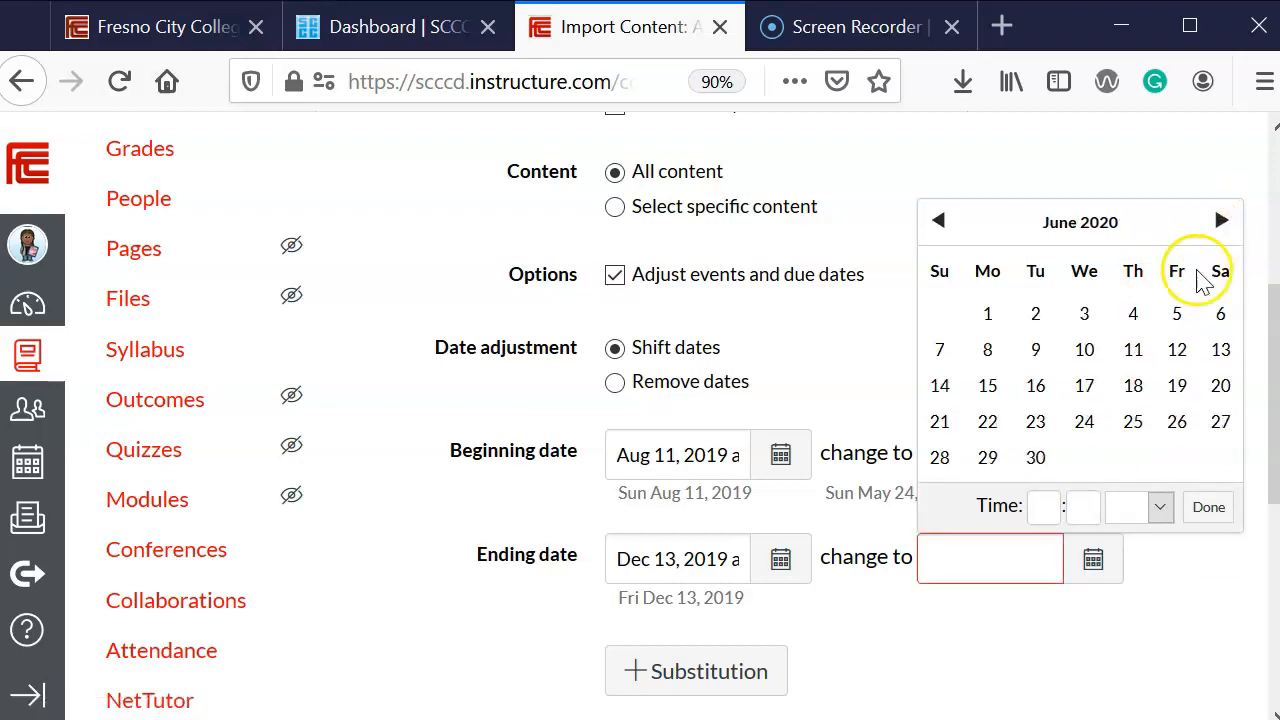
{"action": "left_click", "coordinate": [1220, 220]}
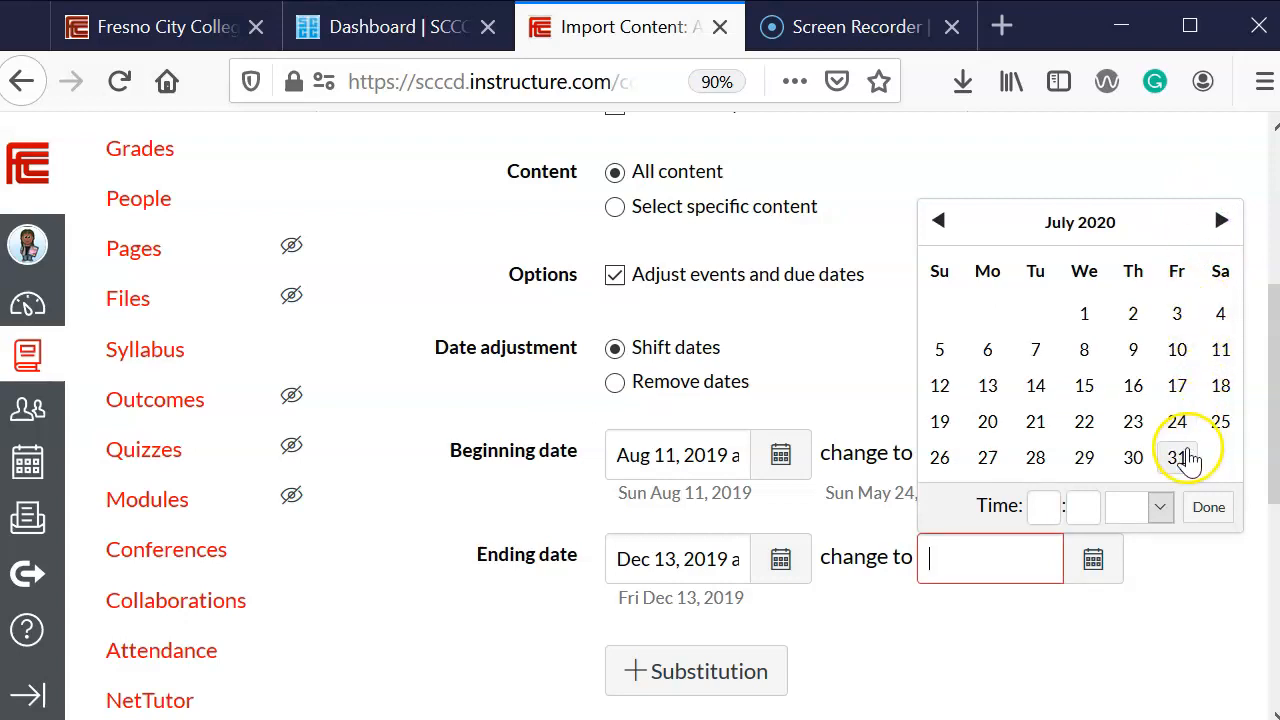
{"action": "left_click", "coordinate": [1176, 456]}
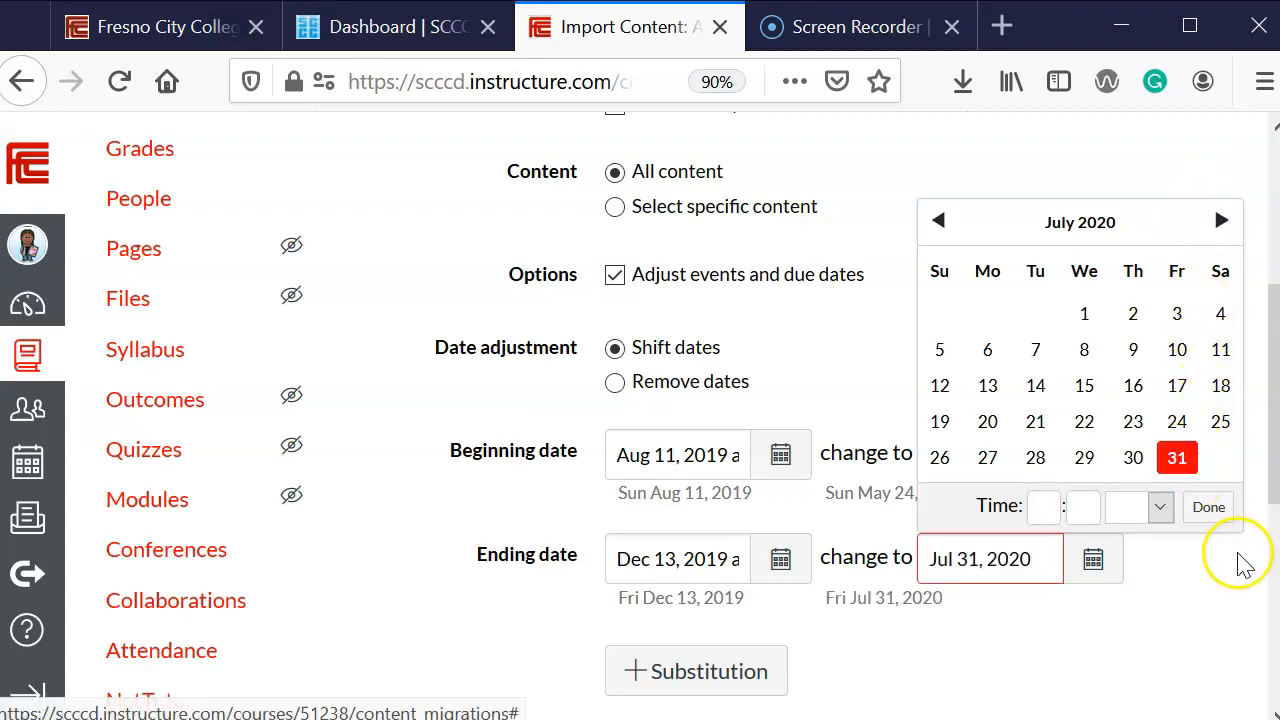
{"action": "left_click", "coordinate": [1208, 508]}
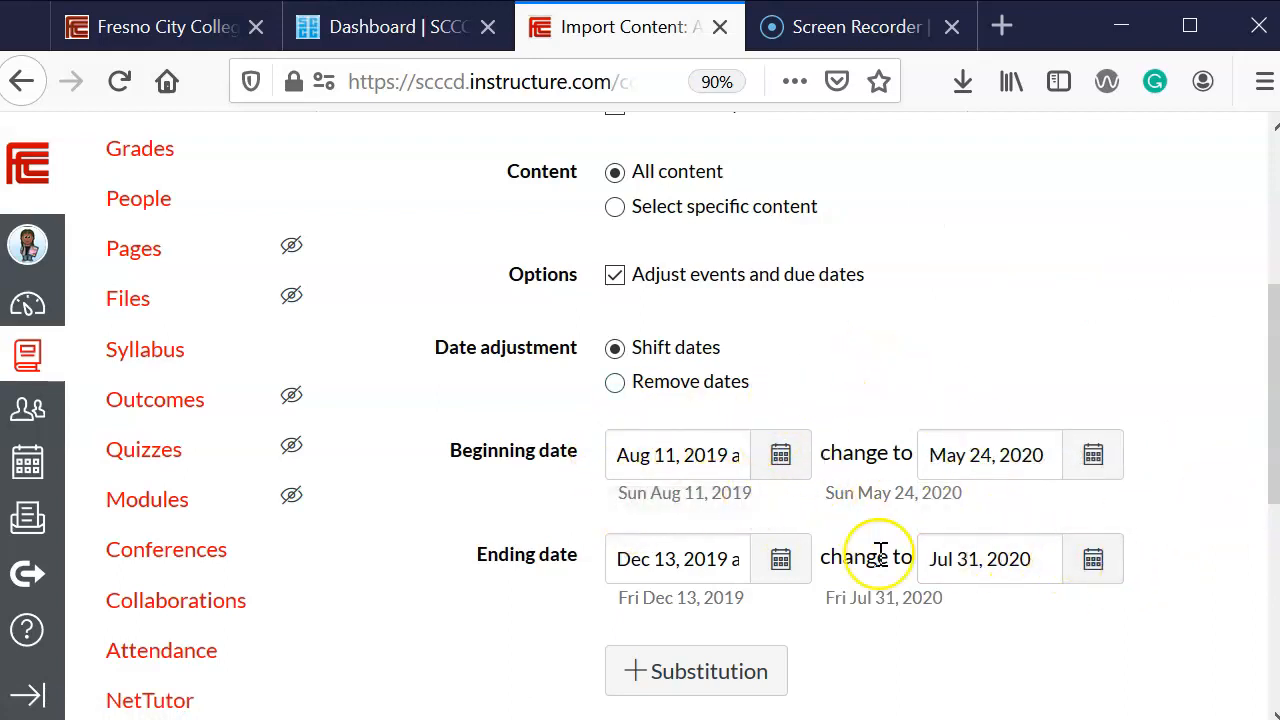
{"action": "mouse_move", "coordinate": [1030, 660]}
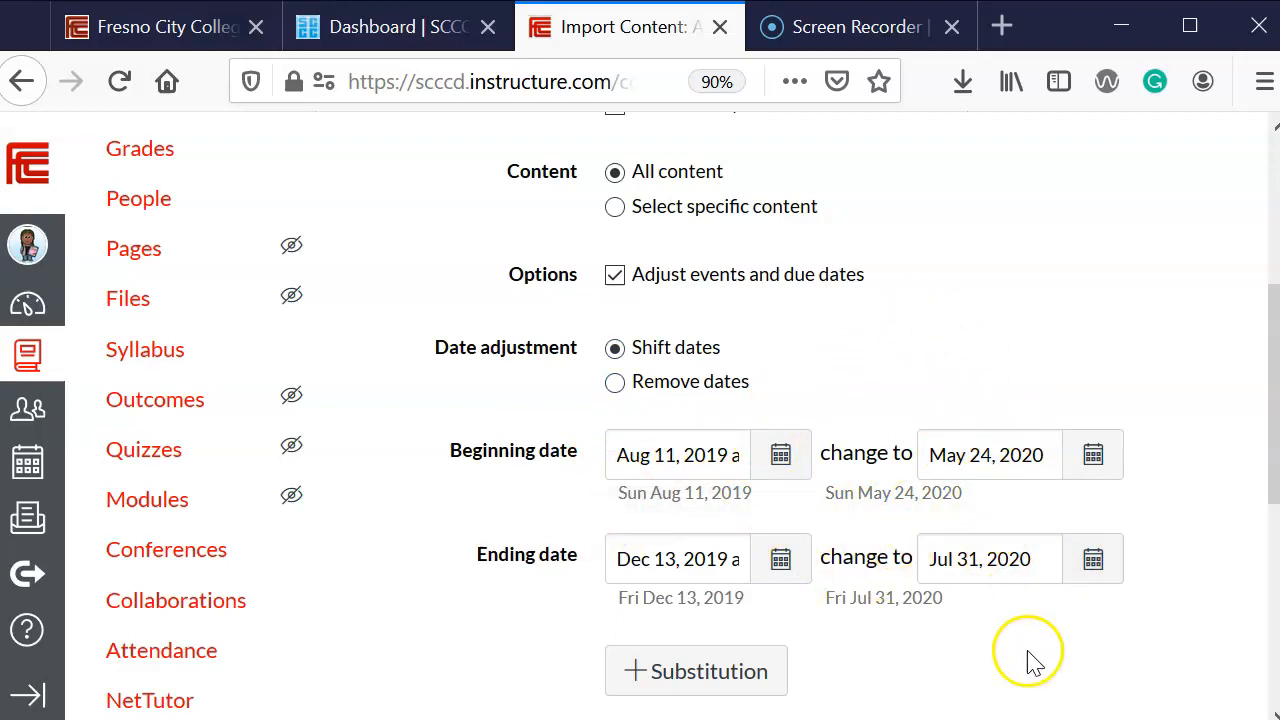
{"action": "mouse_move", "coordinate": [1016, 516]}
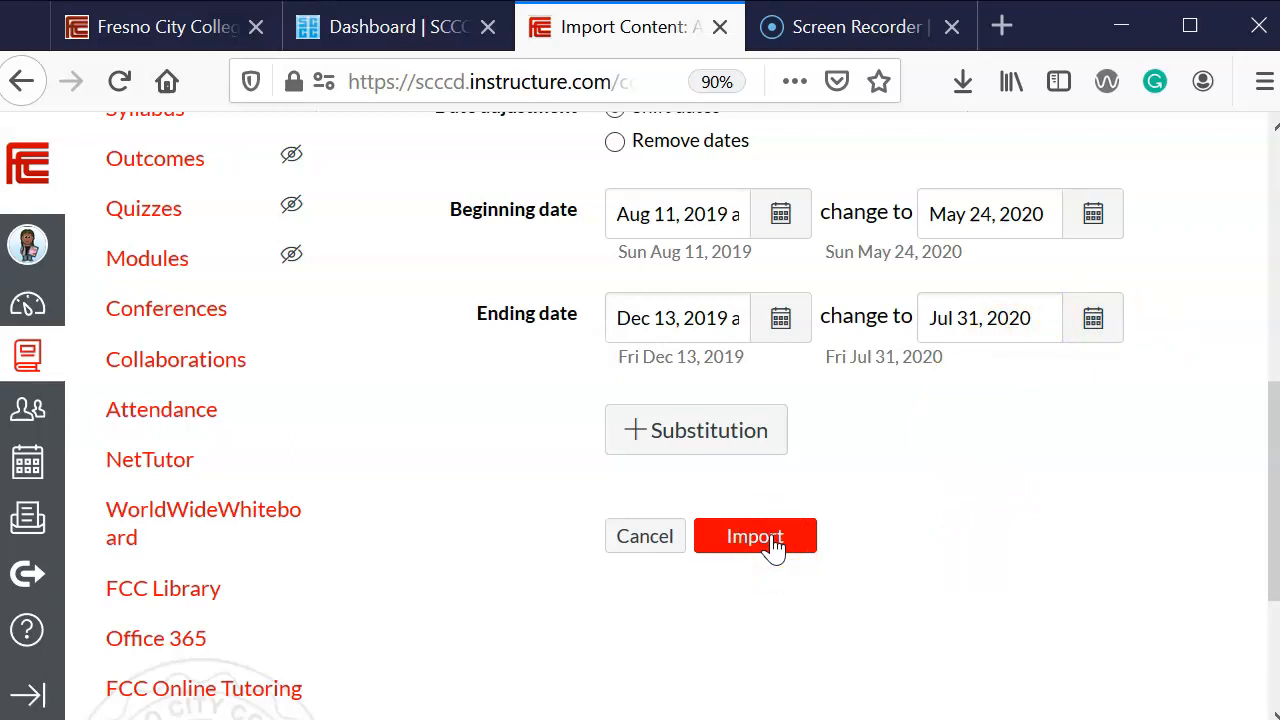
- Submit the import so the Course Copy job from 24454 & 24455 starts running
{"action": "left_click", "coordinate": [756, 536]}
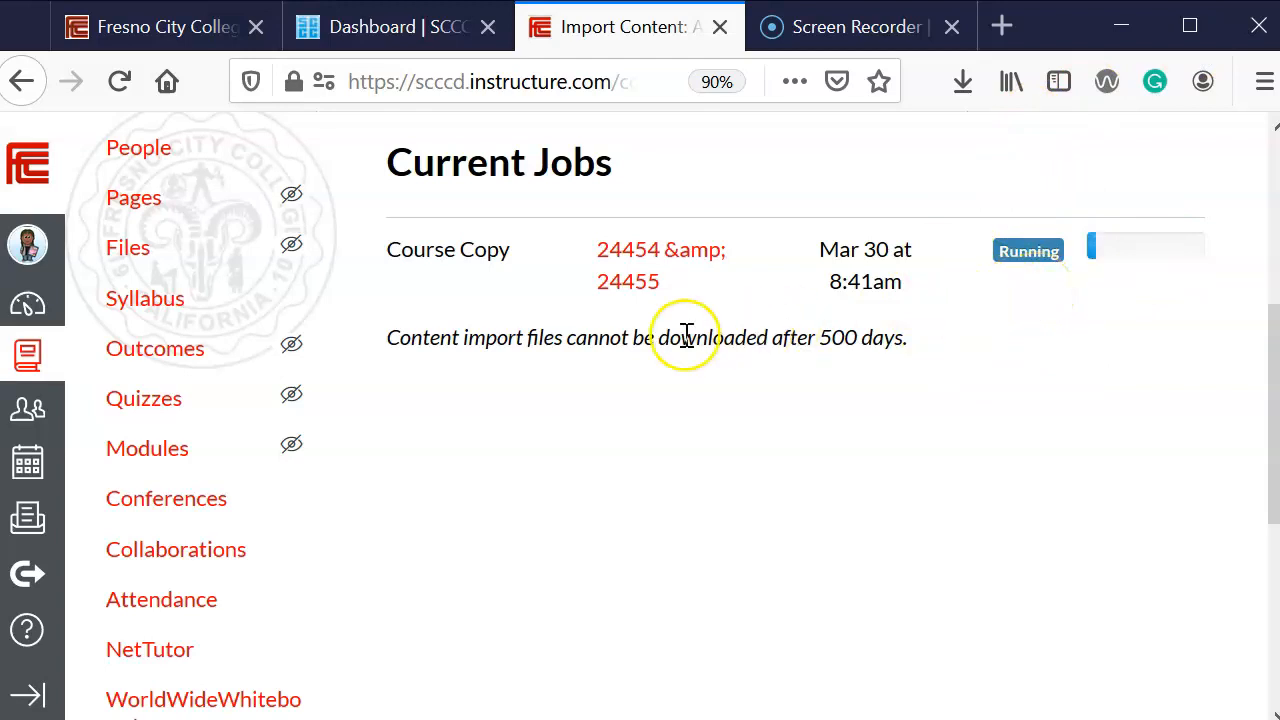
{"action": "mouse_move", "coordinate": [640, 500]}
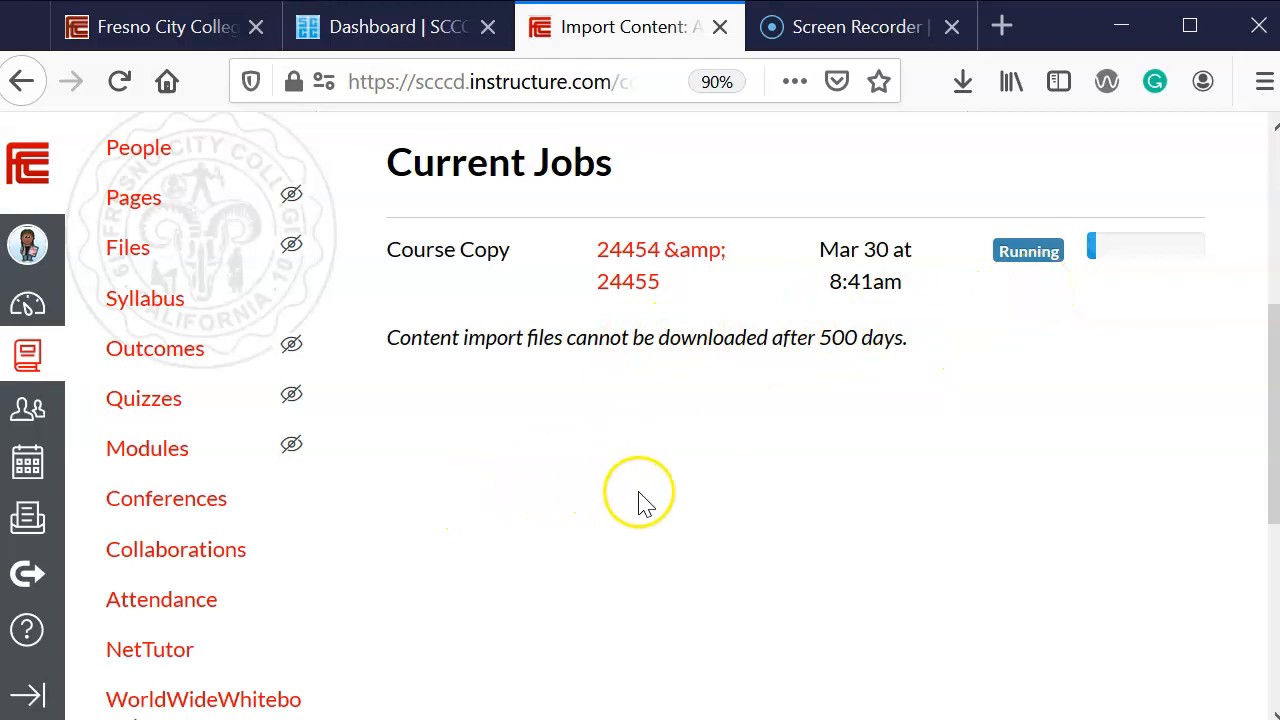
{"action": "mouse_move", "coordinate": [224, 548]}
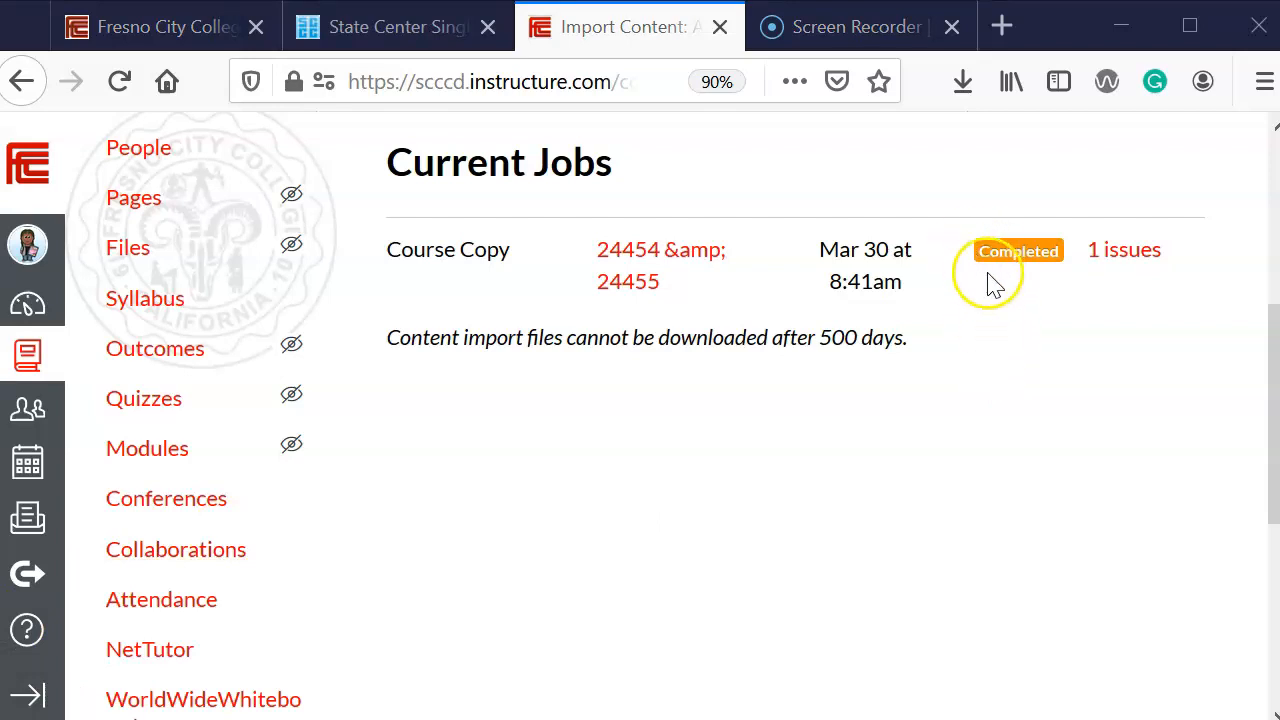
{"action": "mouse_move", "coordinate": [1030, 284]}
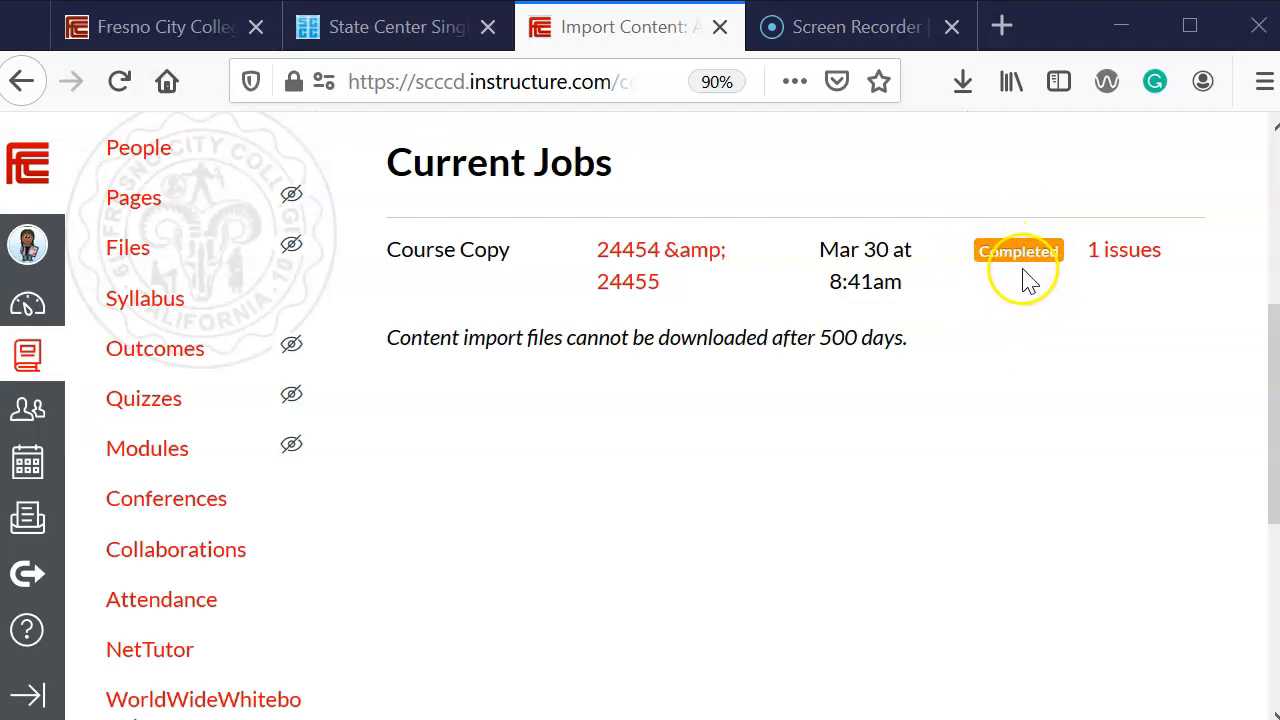
{"action": "mouse_move", "coordinate": [1018, 284]}
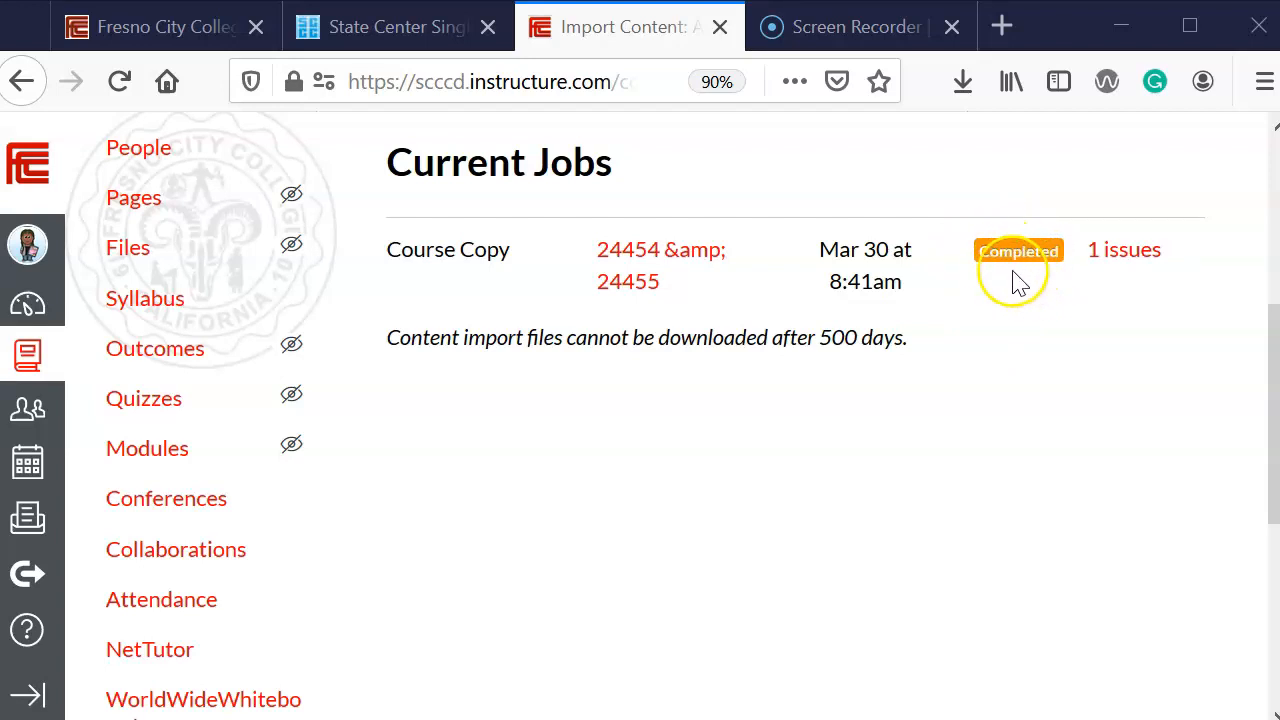
{"action": "mouse_move", "coordinate": [1044, 276]}
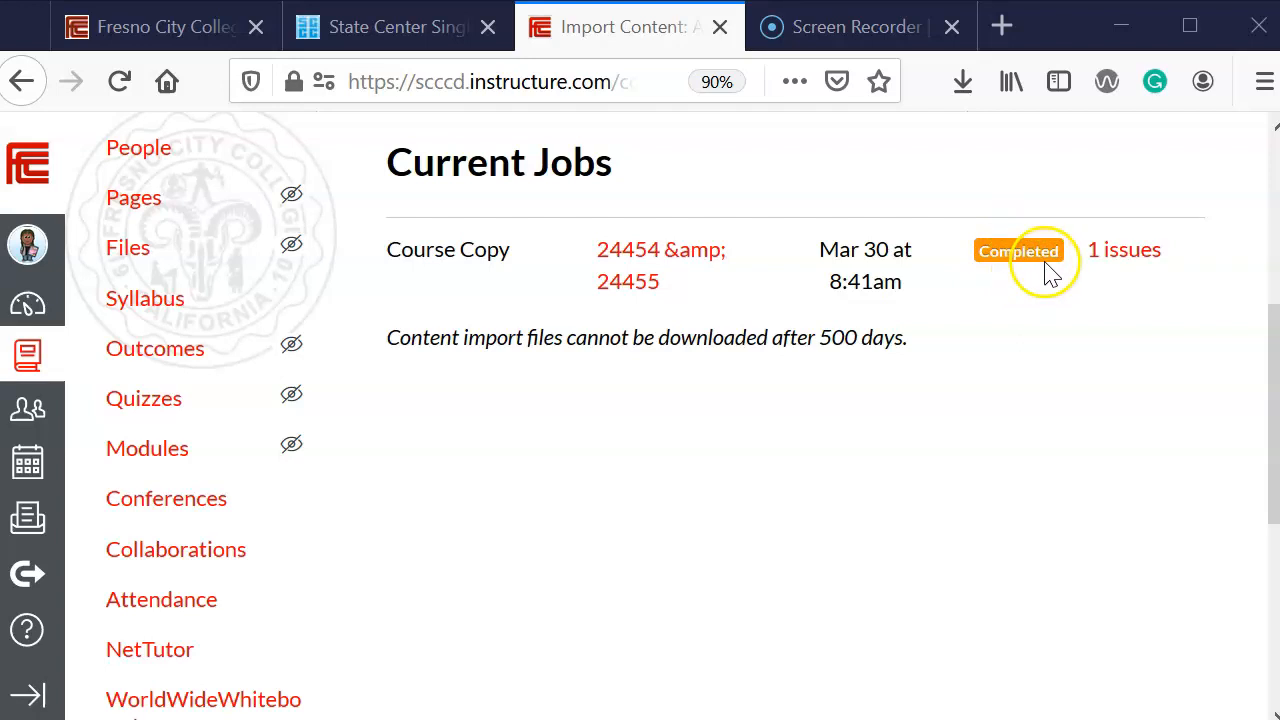
{"action": "mouse_move", "coordinate": [1124, 250]}
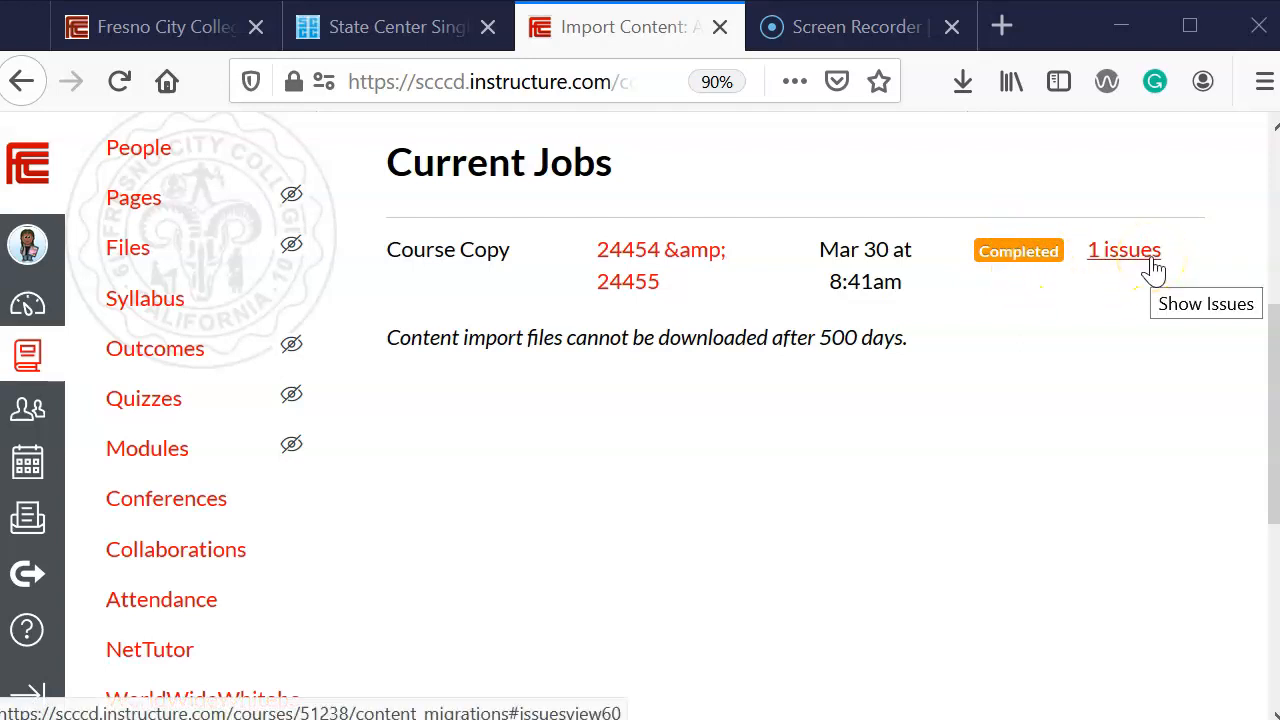
- Show the completed job's single issue: missing links in the imported Syllabus content
{"action": "left_click", "coordinate": [1124, 250]}
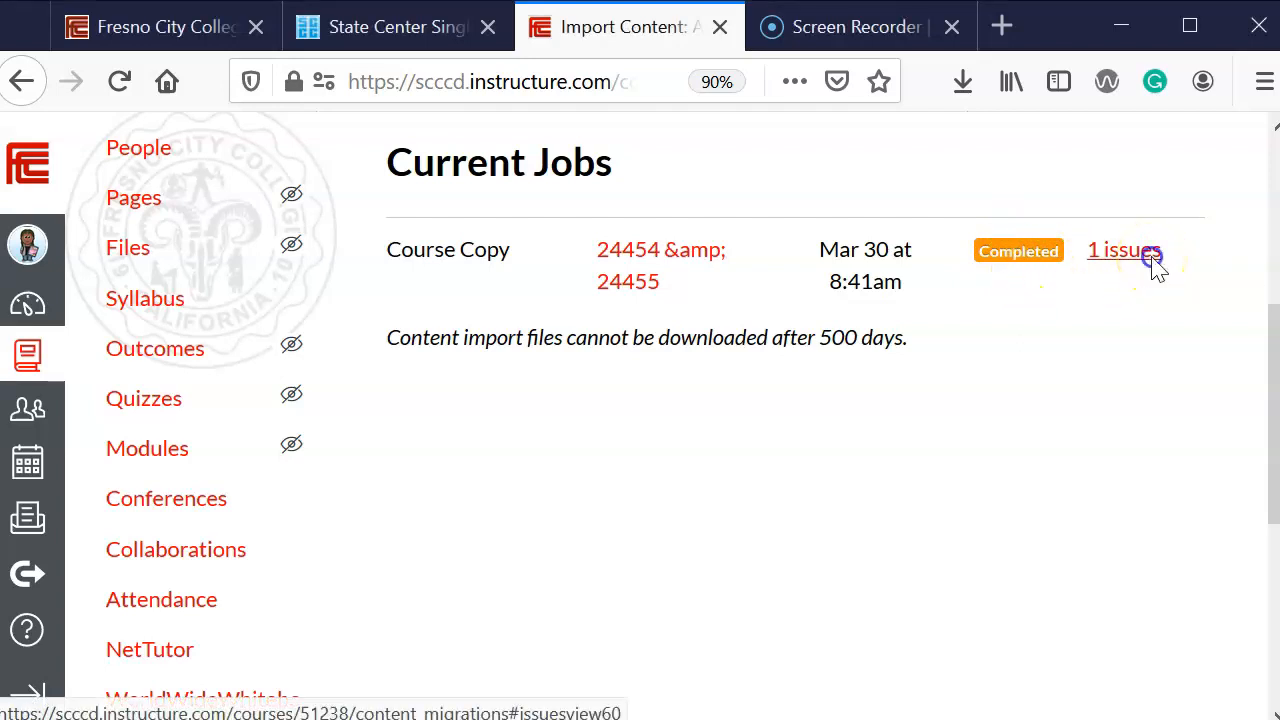
{"action": "left_click", "coordinate": [1124, 248]}
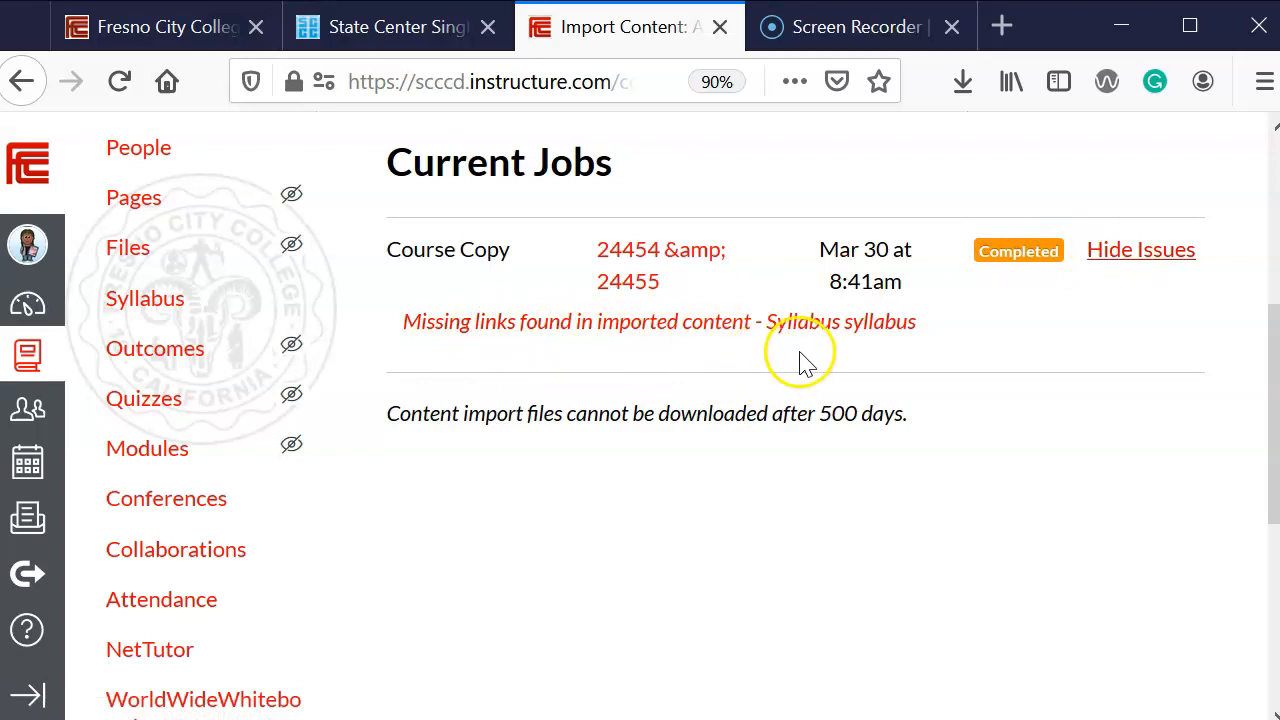
{"action": "mouse_move", "coordinate": [704, 360]}
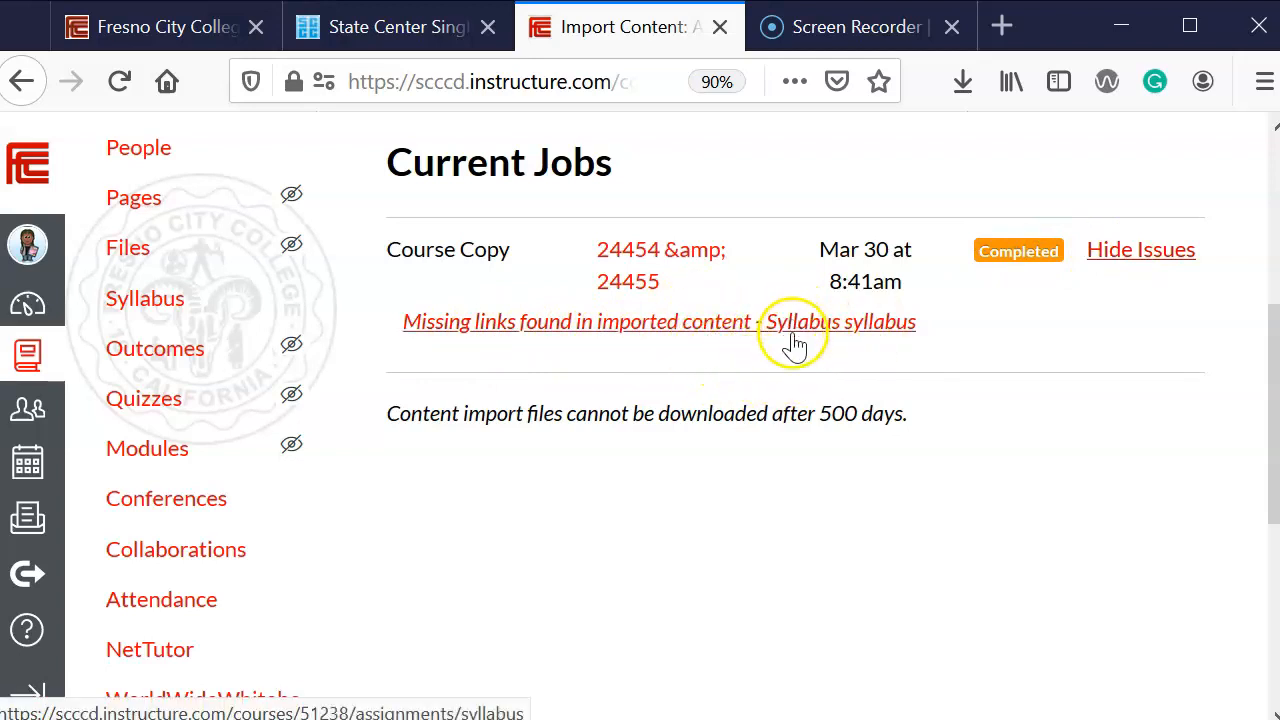
{"action": "mouse_move", "coordinate": [856, 344]}
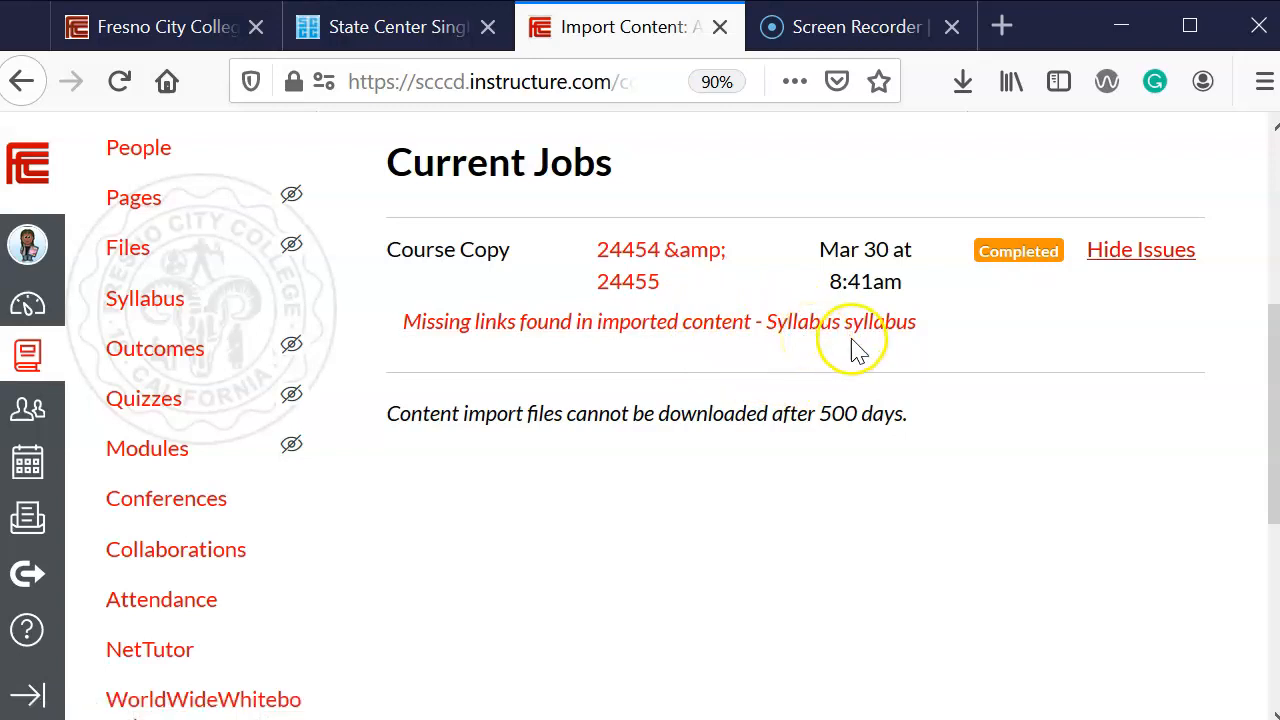